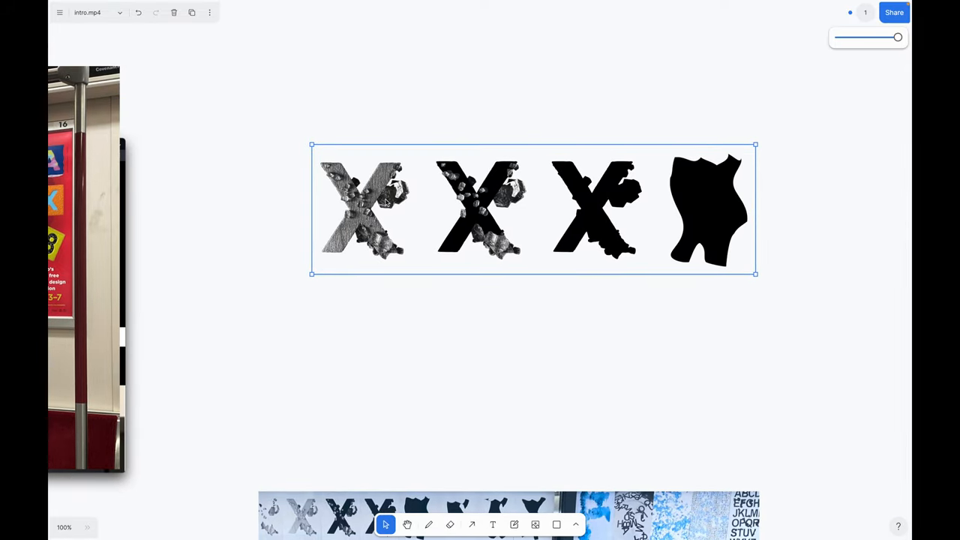
pyautogui.moveTo(706, 228)
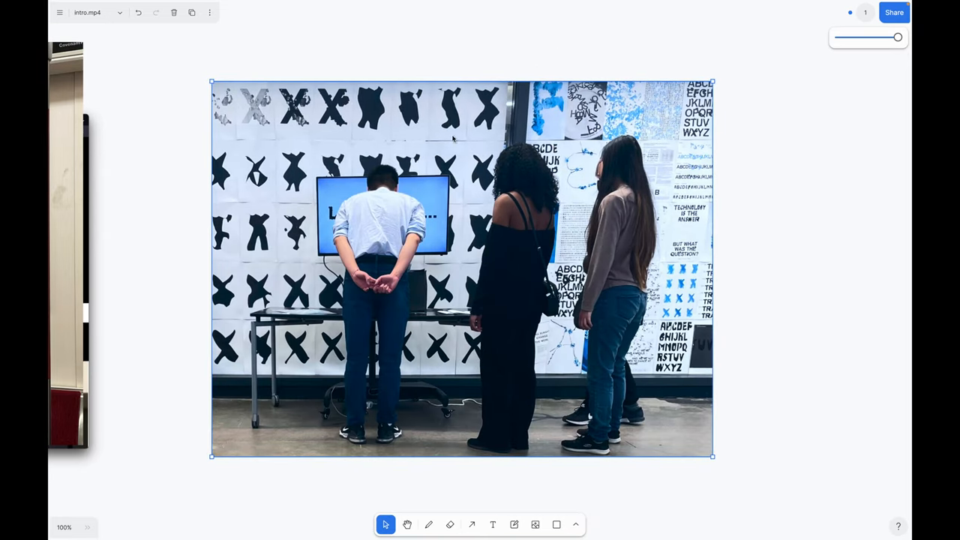
# Show the board's page list from the intro.mp4 page
pyautogui.click(93, 13)
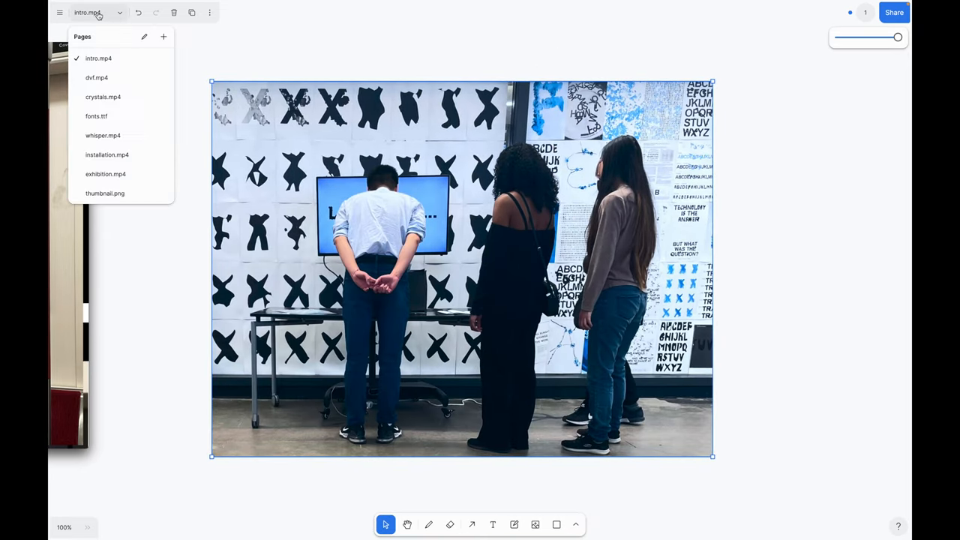
pyautogui.moveTo(96, 77)
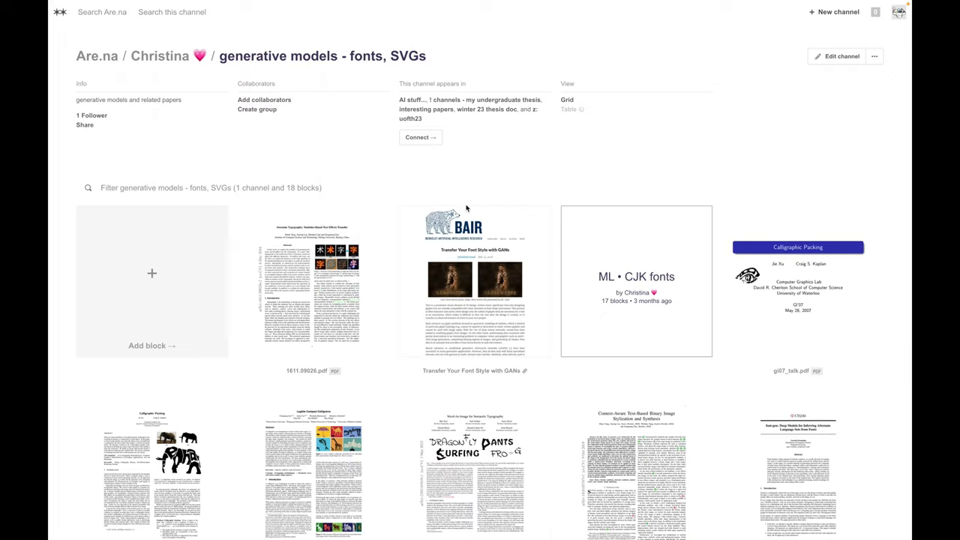
# Scroll through the PDF paper blocks in the 'generative models - fonts, SVGs' channel
pyautogui.scroll(-3)
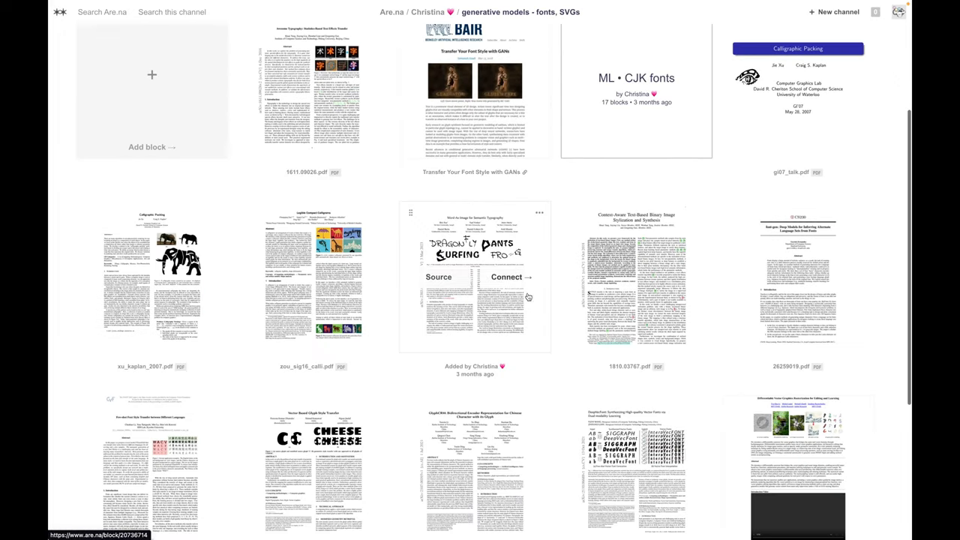
pyautogui.scroll(-3)
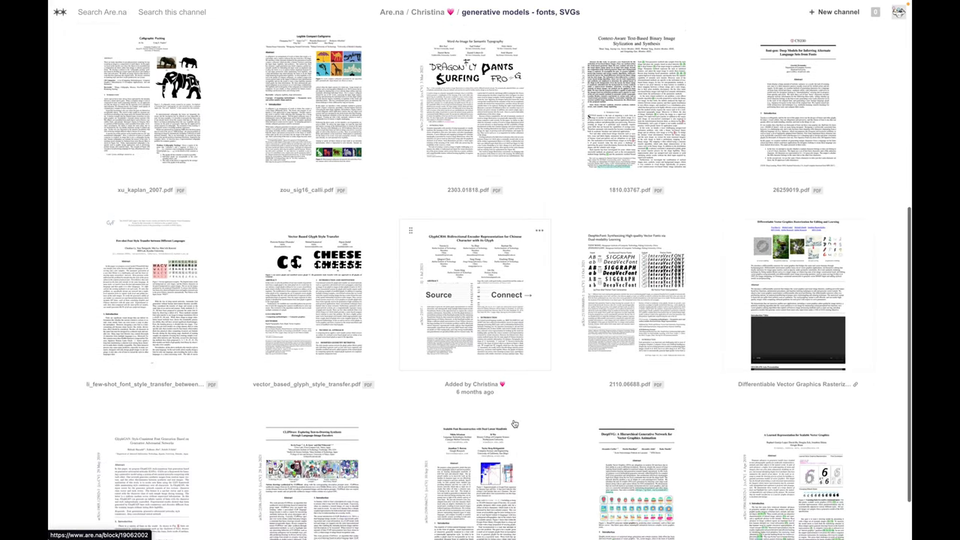
pyautogui.scroll(-3)
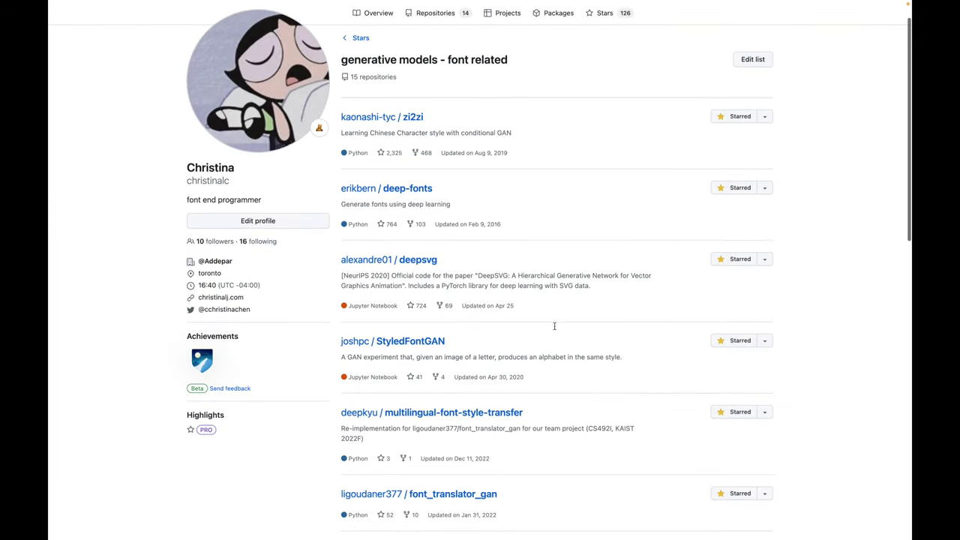
# Scroll the yizhiwang96/deepvecfont README down to its Demo section
pyautogui.scroll(-3)
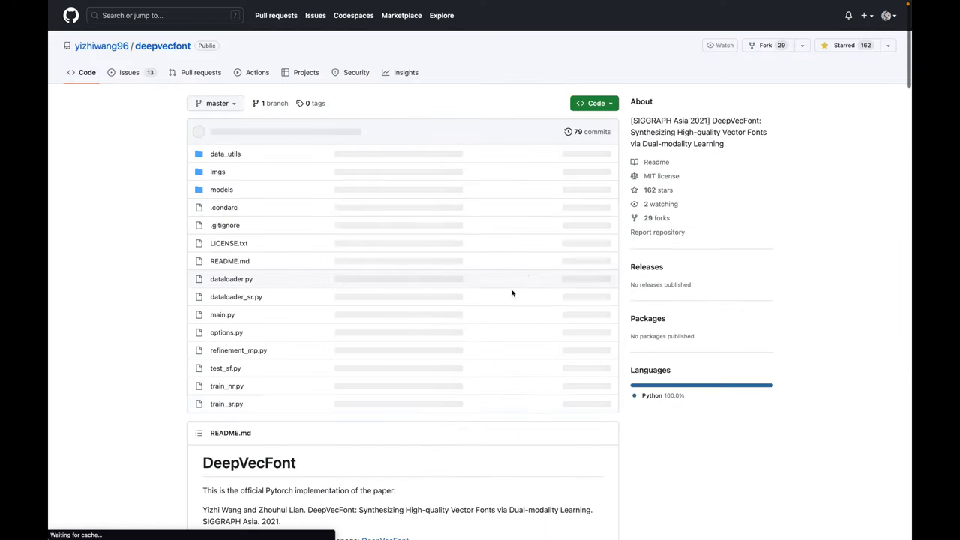
pyautogui.scroll(-3)
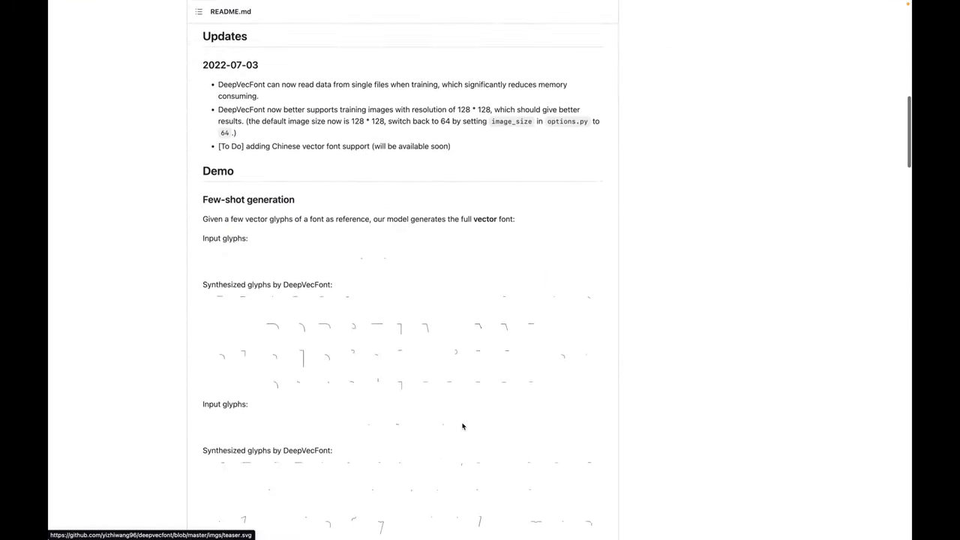
pyautogui.scroll(-3)
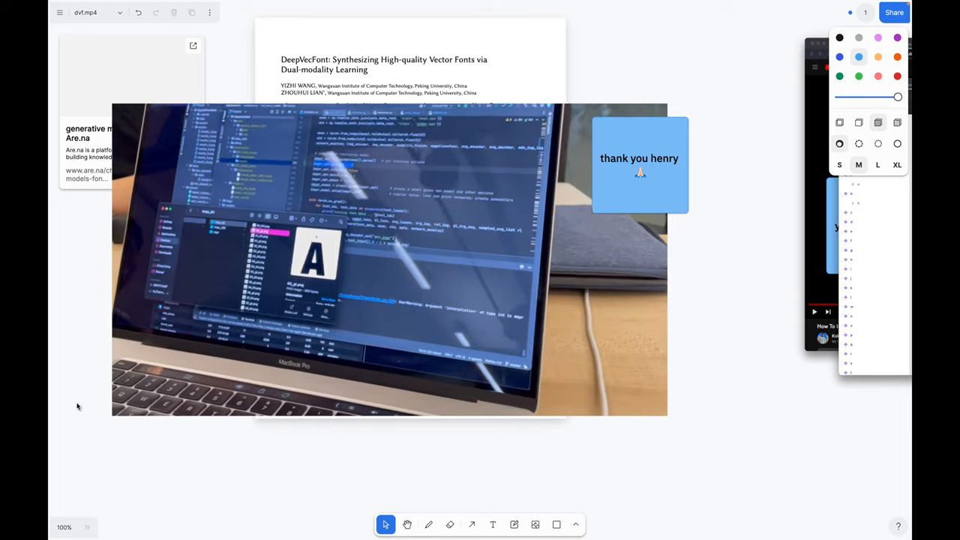
# Select the screenshot collage over the laptop photo on the dvf.mp4 page
pyautogui.click(389, 259)
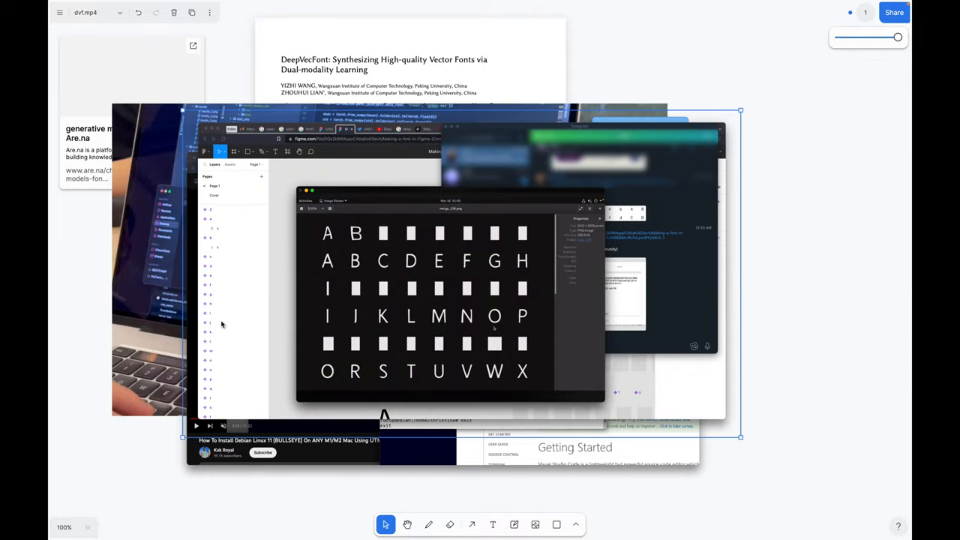
pyautogui.moveTo(328, 239)
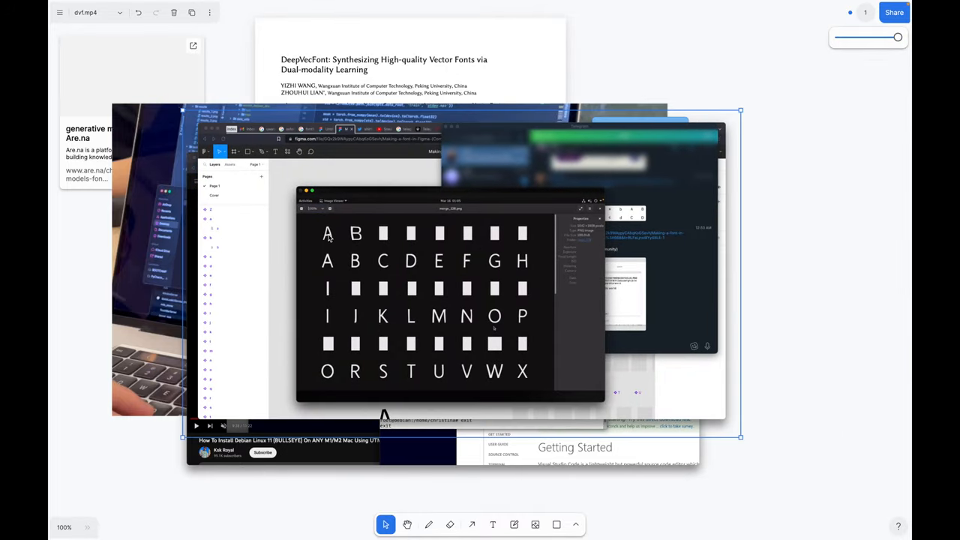
pyautogui.moveTo(358, 292)
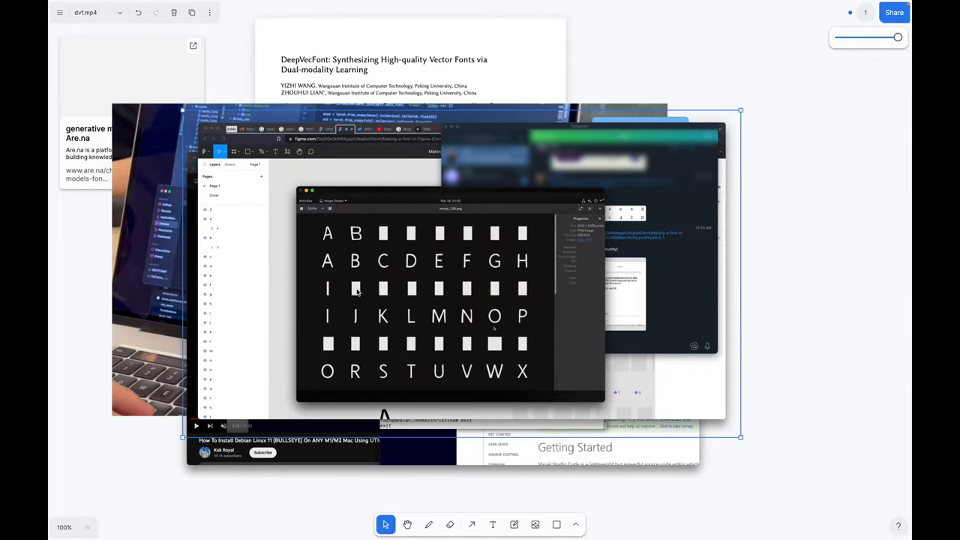
pyautogui.moveTo(547, 288)
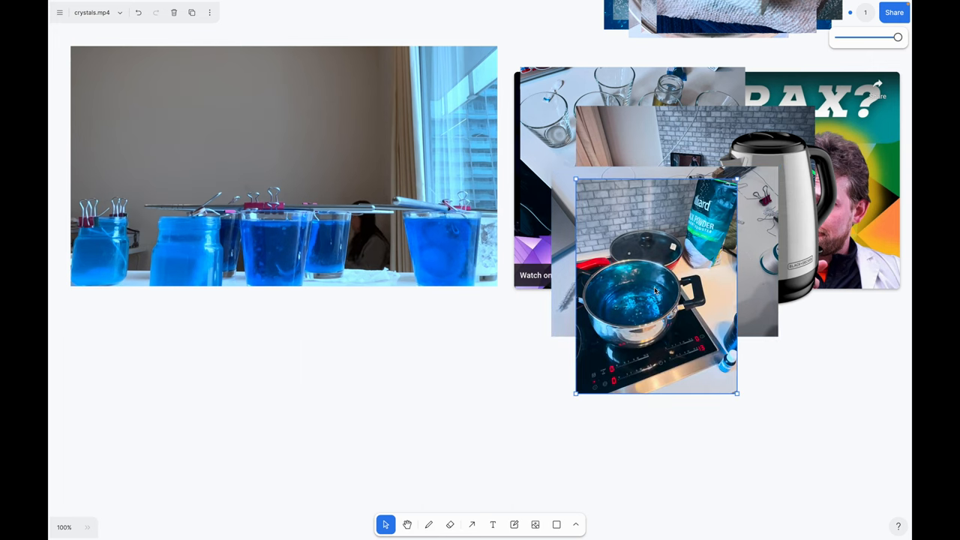
# Move the pot photo below the blue jars image, then switch pages
pyautogui.moveTo(656, 289); pyautogui.dragTo(179, 416)
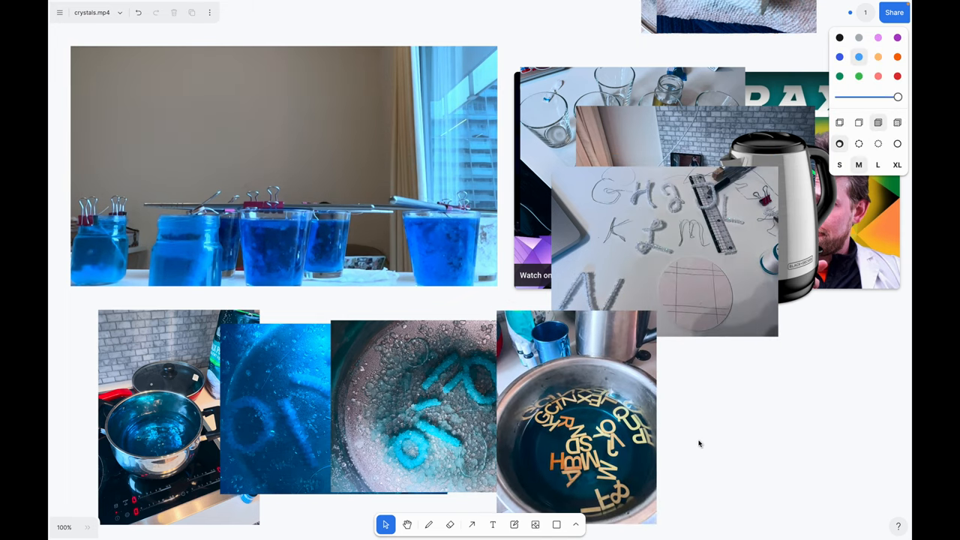
pyautogui.click(725, 17)
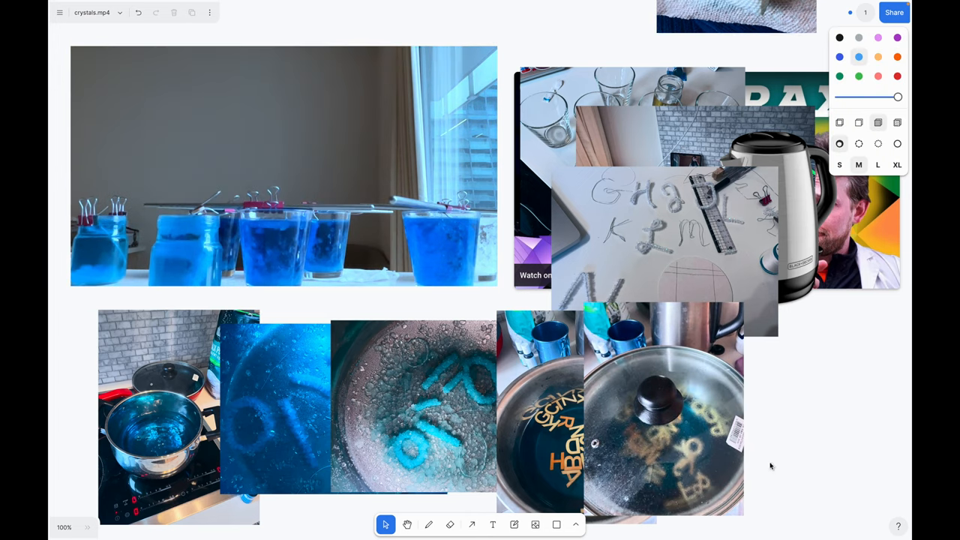
pyautogui.moveTo(759, 411)
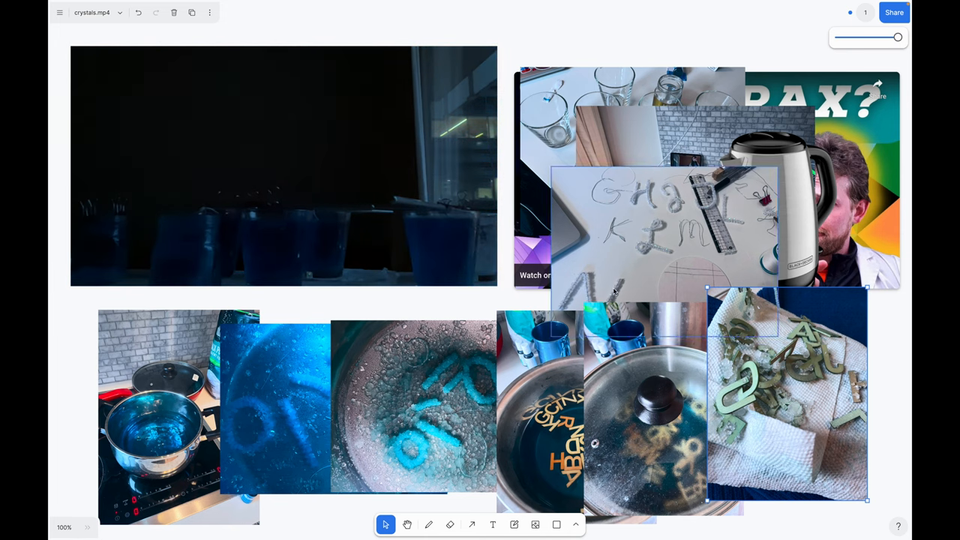
pyautogui.click(120, 13)
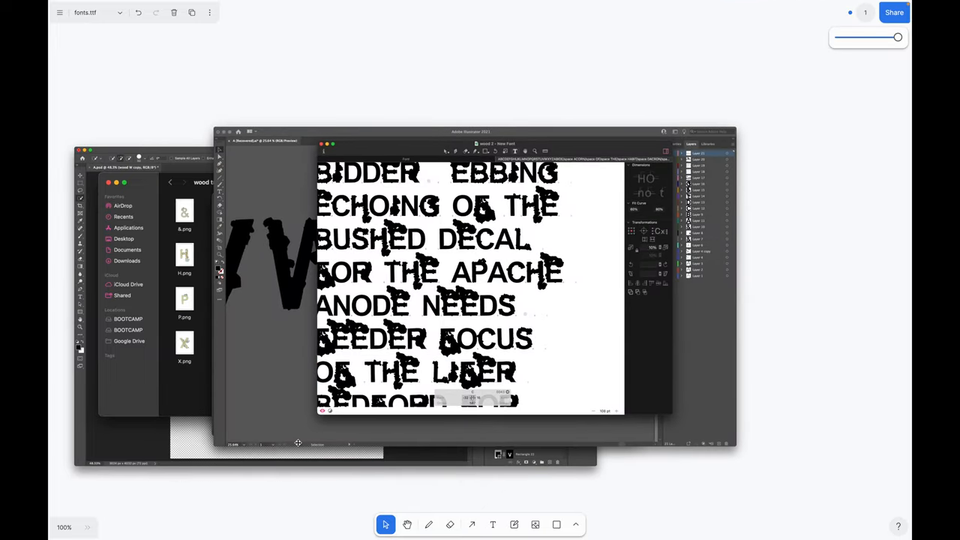
# Select the design-software screenshots and the Dinamo Font Gauntlet link card
pyautogui.click(849, 12)
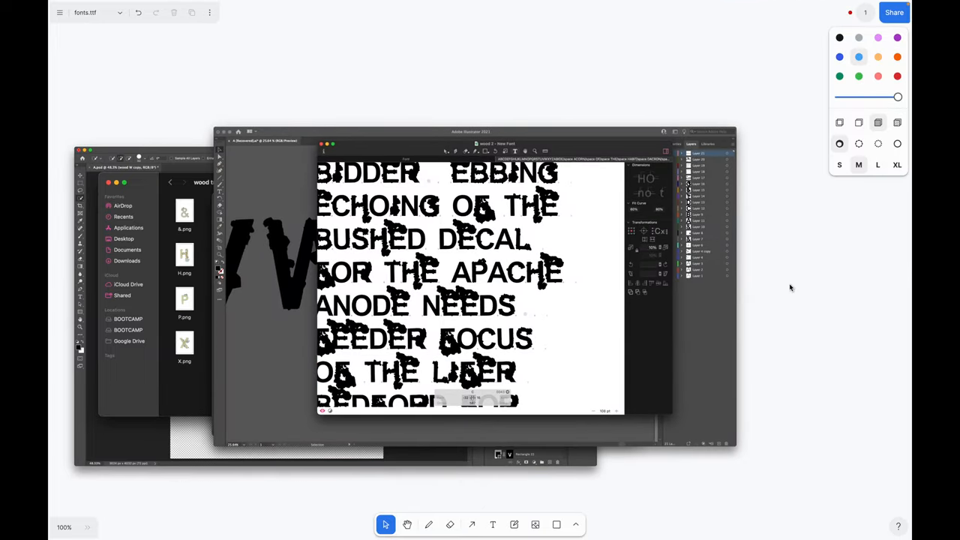
pyautogui.click(480, 288)
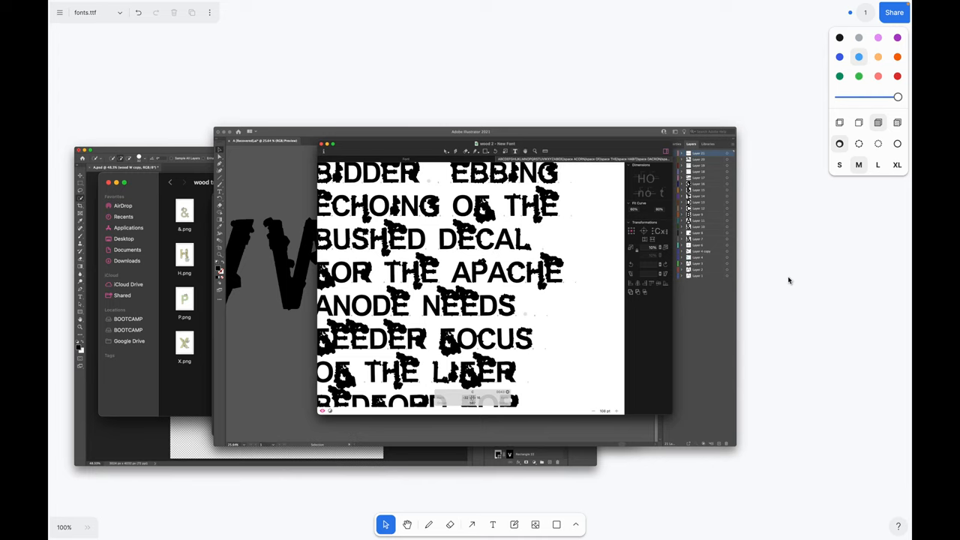
pyautogui.moveTo(776, 286)
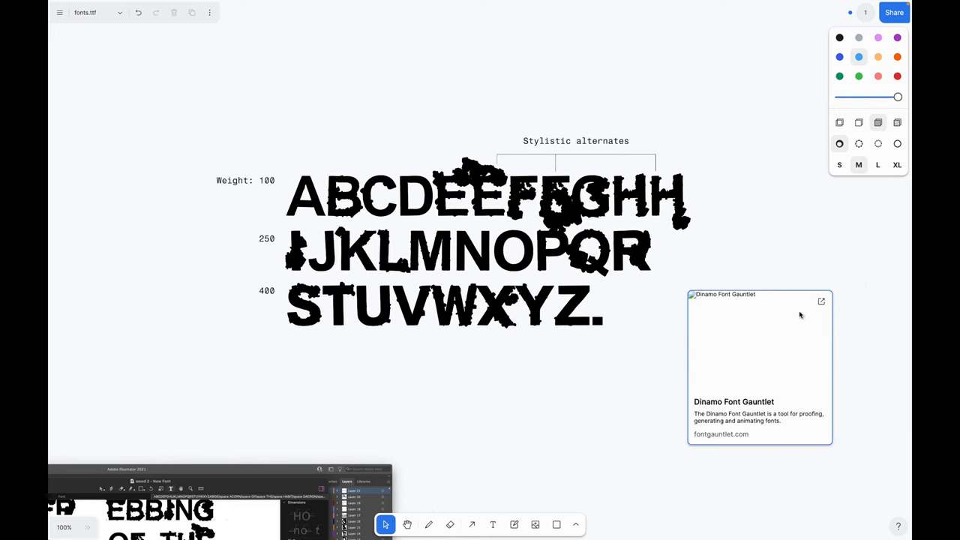
pyautogui.click(820, 301)
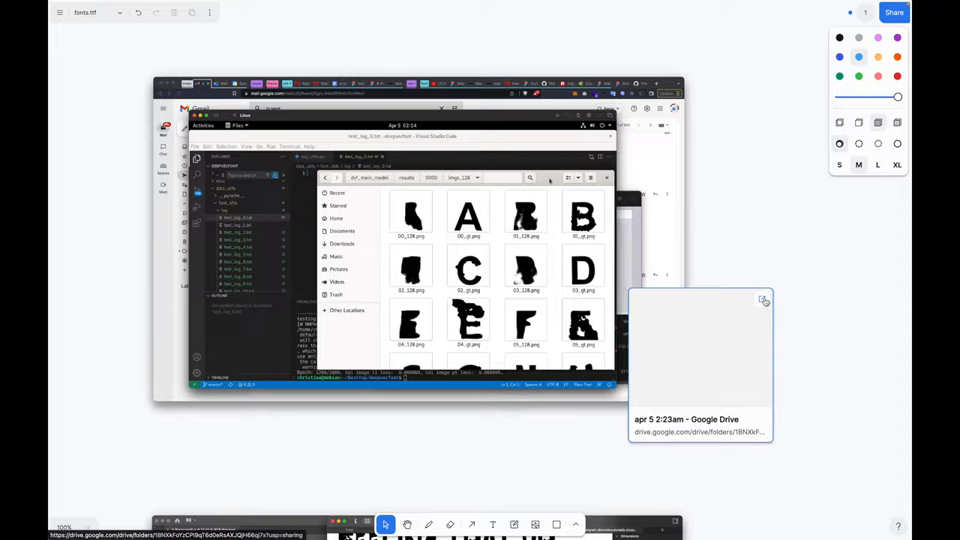
# Open the linked Drive folder, then the imgs_128 folder and merged glyph overview
pyautogui.click(685, 425)
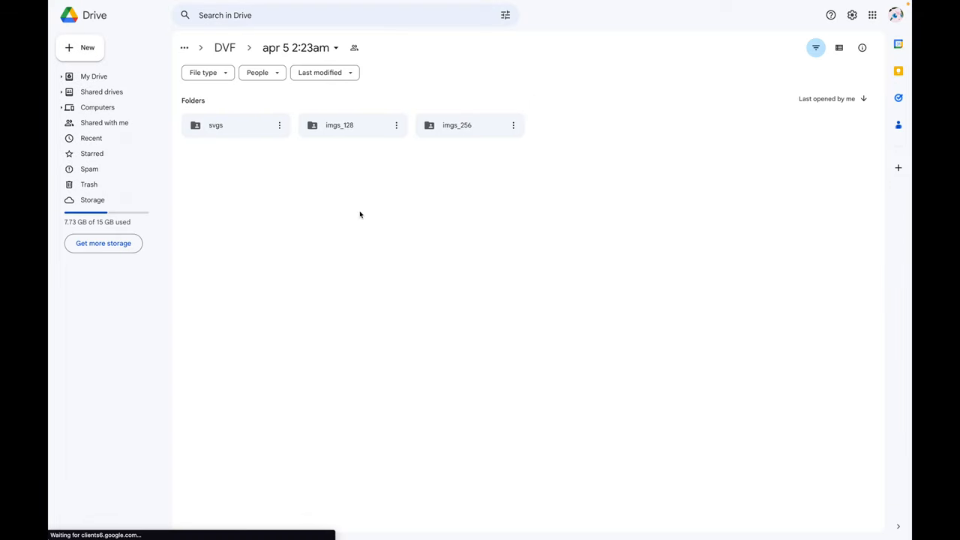
pyautogui.moveTo(341, 205)
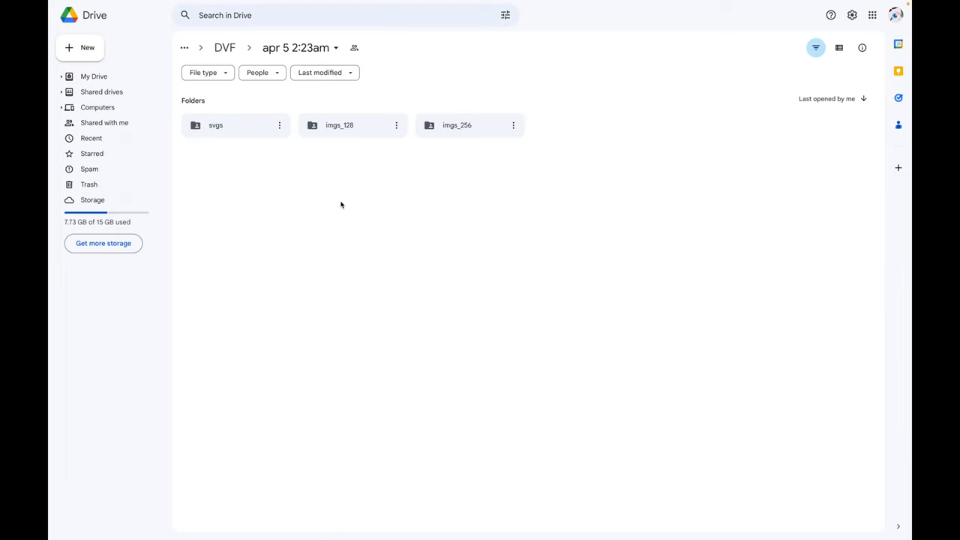
pyautogui.moveTo(352, 126)
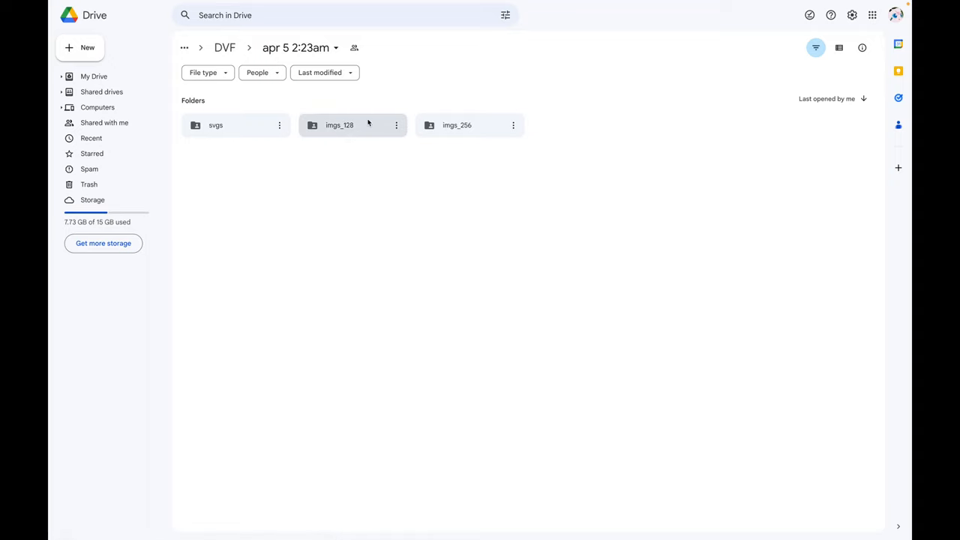
pyautogui.doubleClick(215, 125)
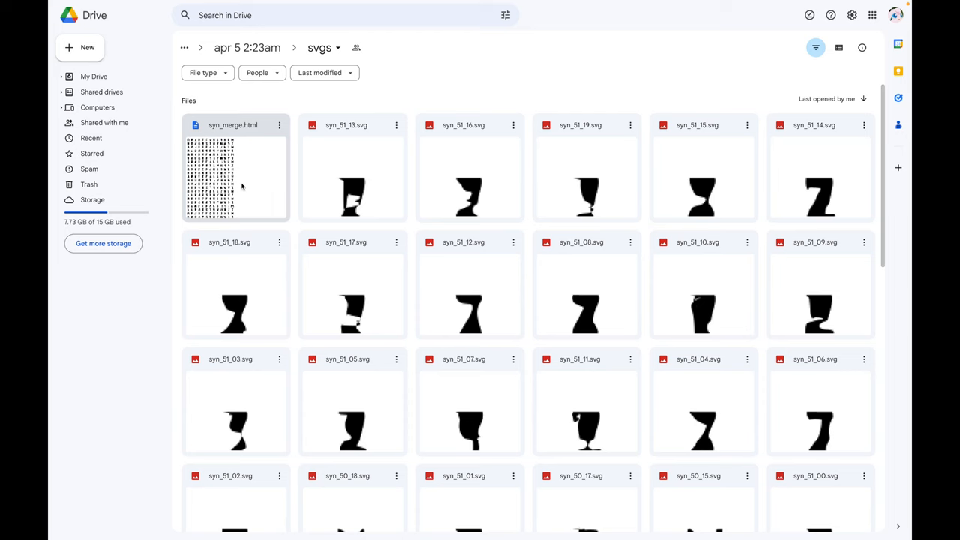
pyautogui.doubleClick(235, 178)
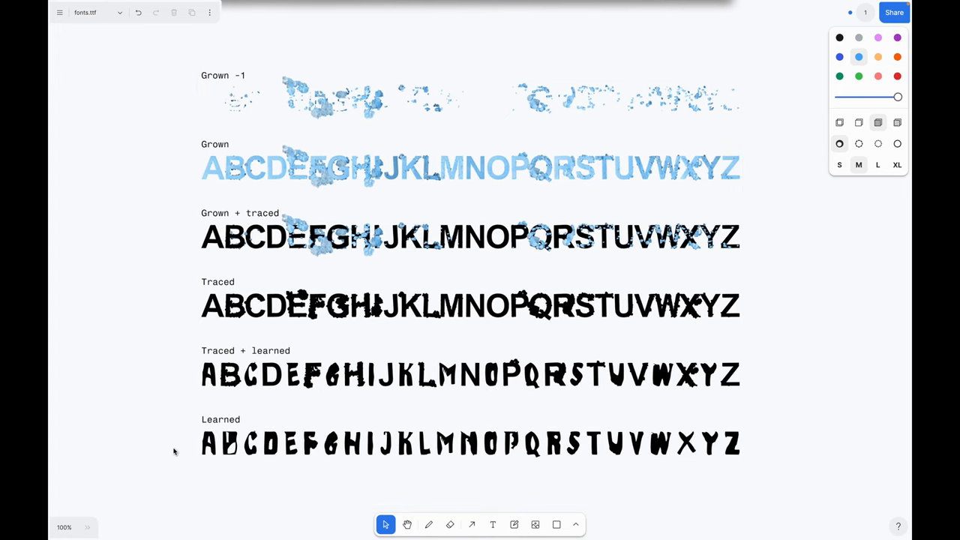
# Go to the whisper.mp4 page from the page list
pyautogui.scroll(3)
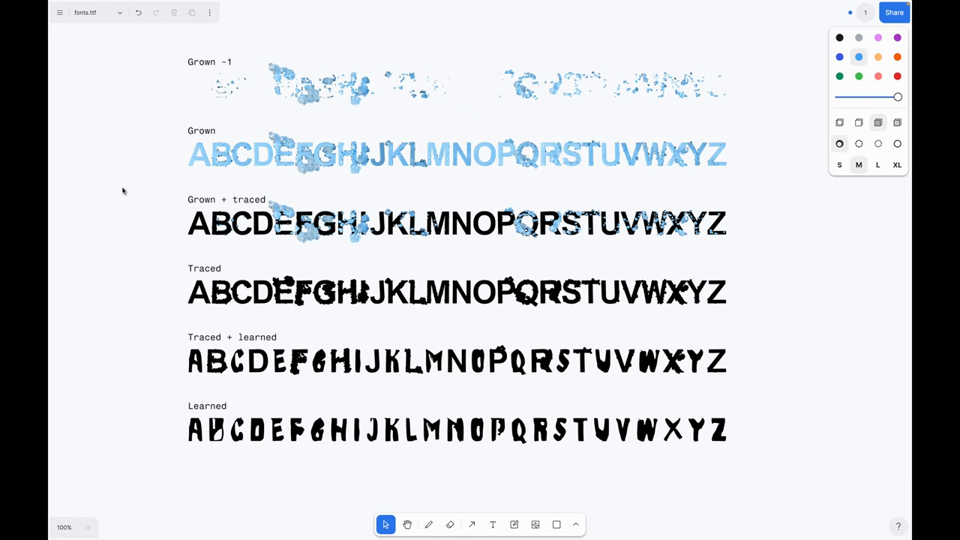
pyautogui.moveTo(106, 38)
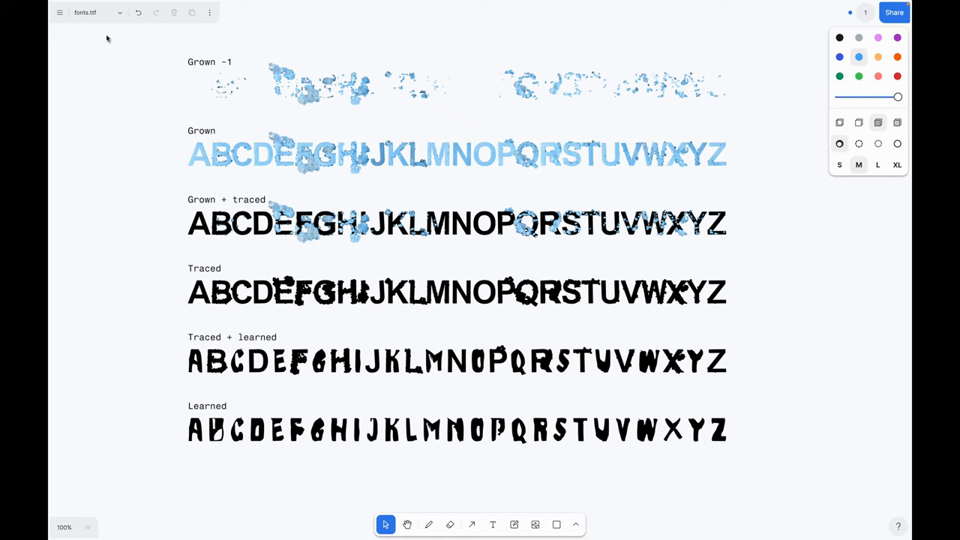
pyautogui.click(98, 13)
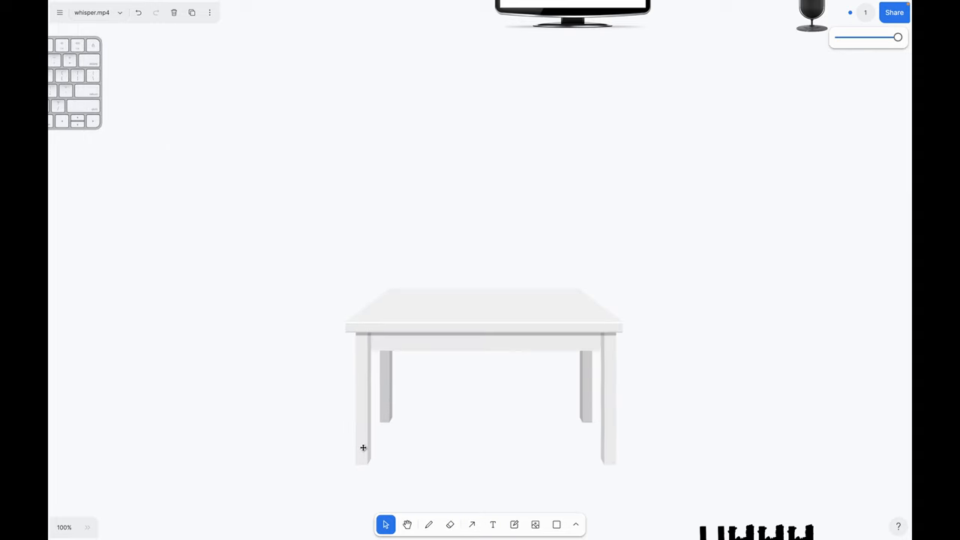
# Pan from the desk illustration to the Whisper API announcement text
pyautogui.moveTo(572, 11); pyautogui.dragTo(509, 209)
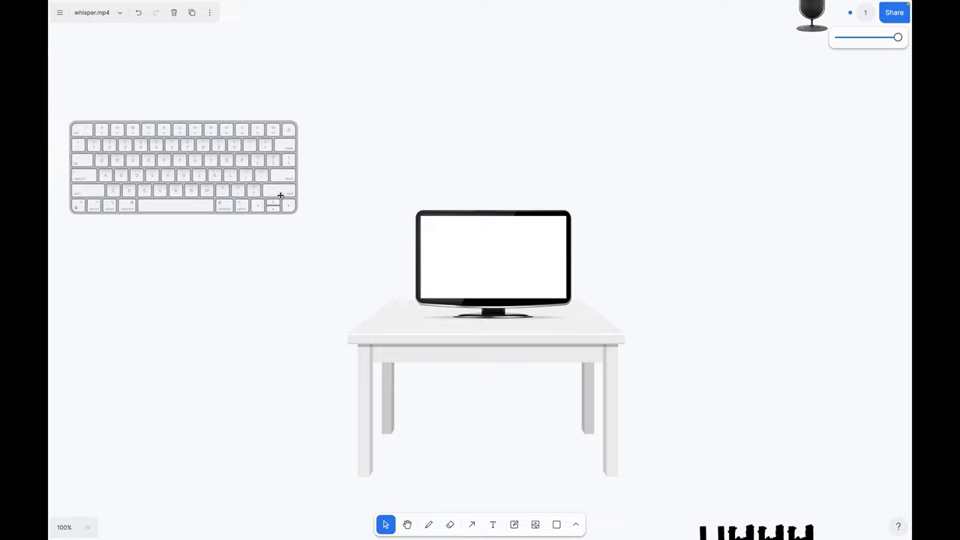
pyautogui.moveTo(182, 167); pyautogui.dragTo(165, 180)
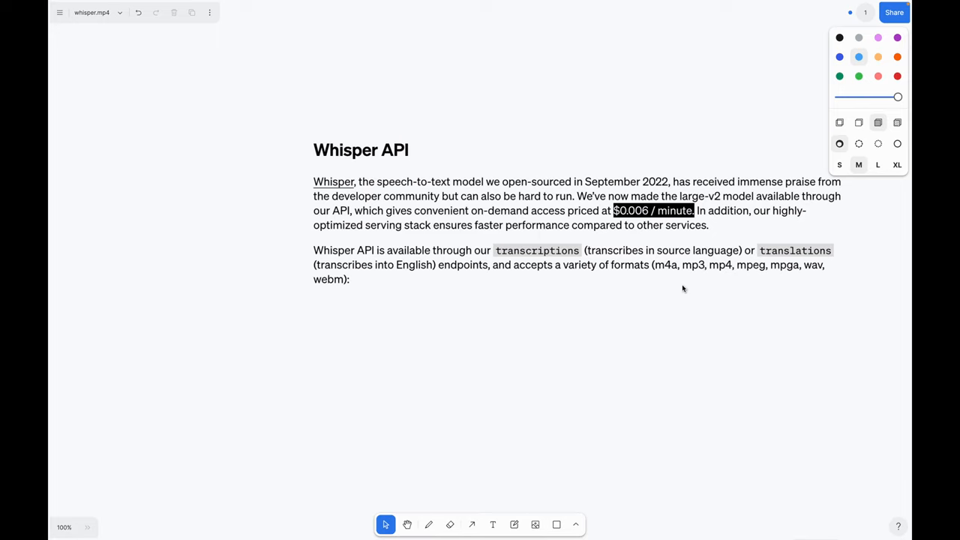
pyautogui.moveTo(678, 327)
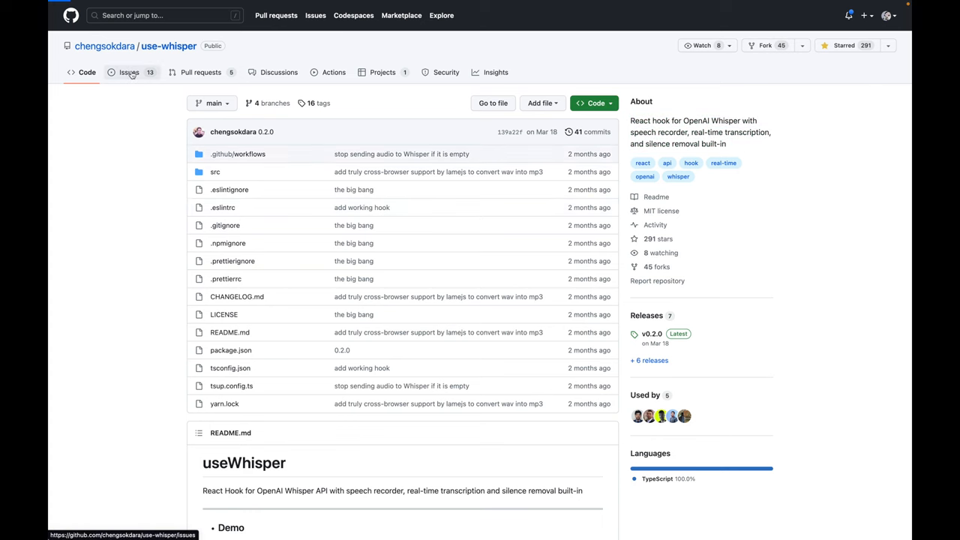
# Open the use-whisper issue 'Reducing streaming costs over extended periods of time'
pyautogui.click(129, 72)
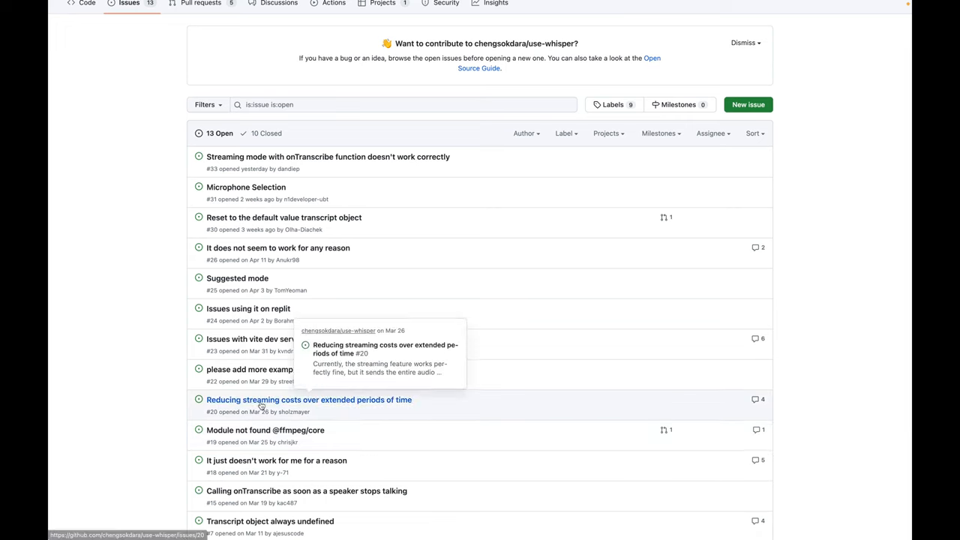
pyautogui.click(309, 399)
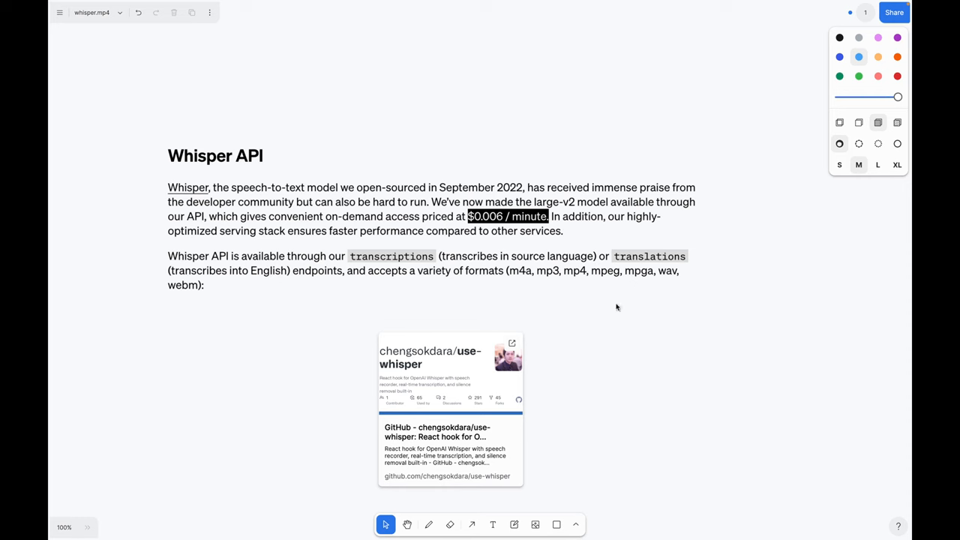
pyautogui.moveTo(684, 375)
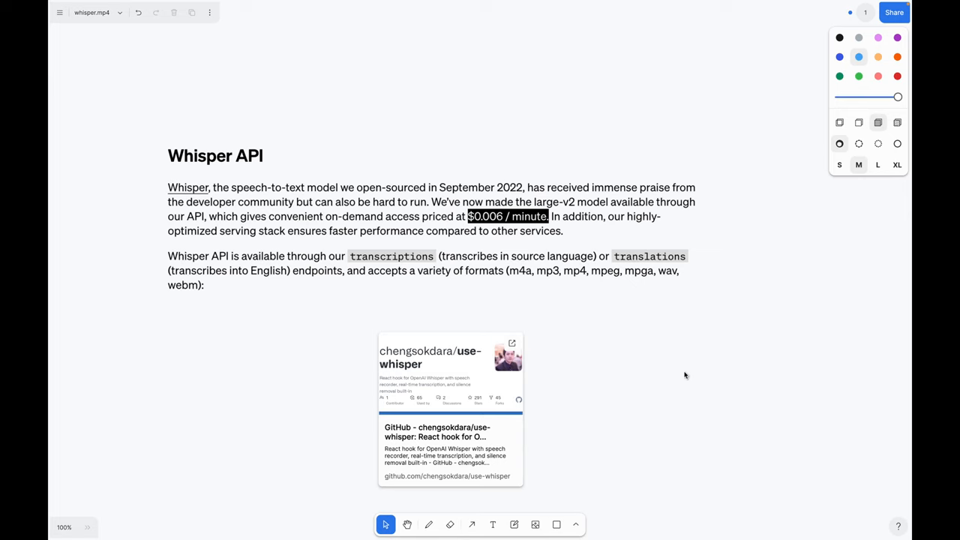
# Scroll past the GitHub bookmark to the n(n+1)/2 streaming-cost sketch
pyautogui.scroll(-3)
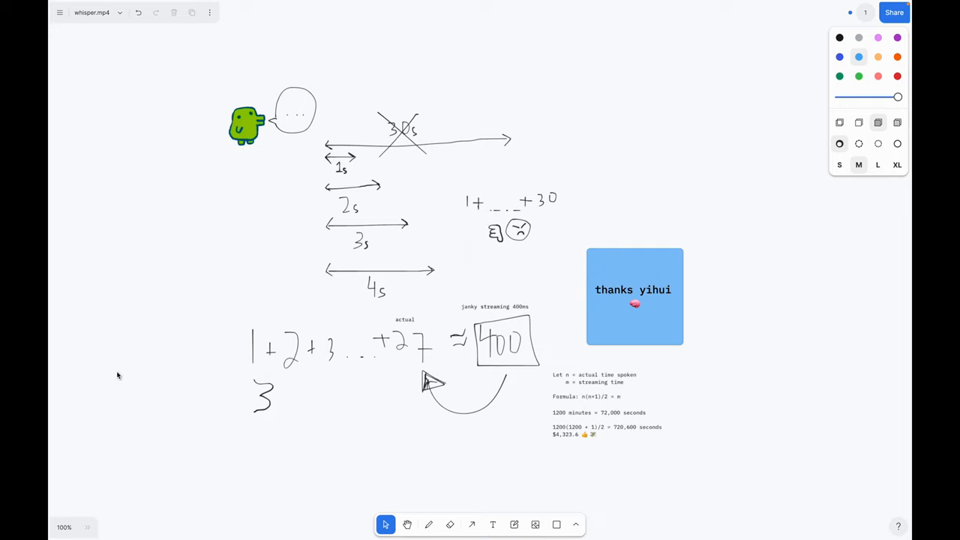
pyautogui.moveTo(147, 422)
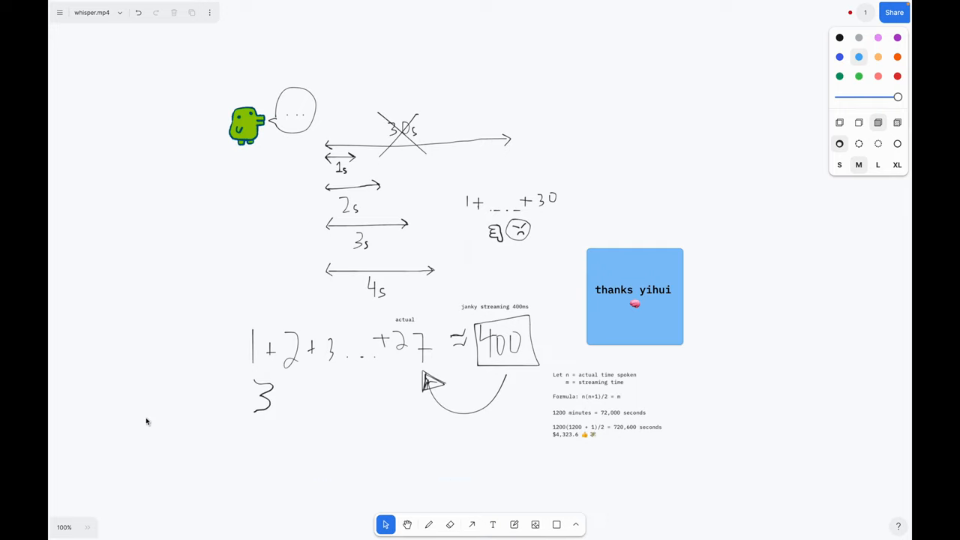
pyautogui.moveTo(764, 432)
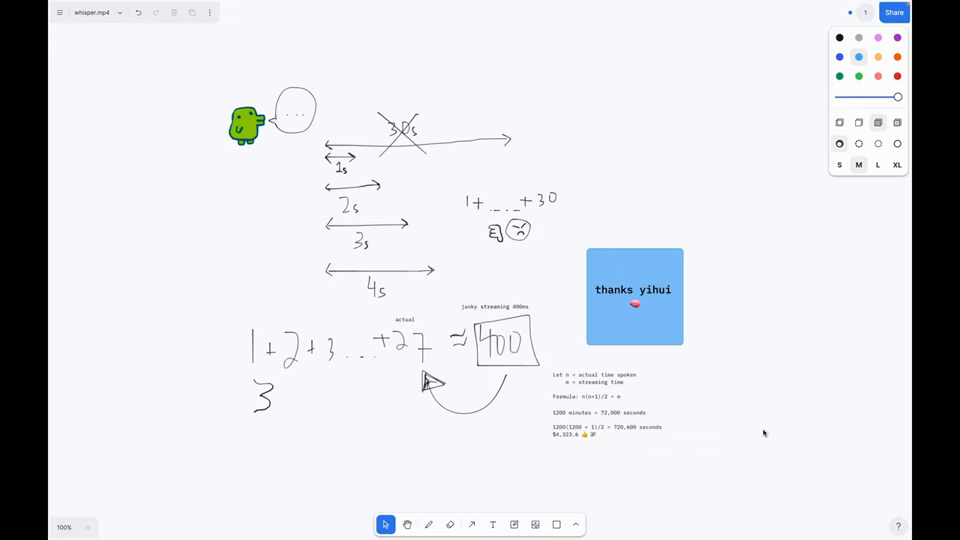
pyautogui.moveTo(765, 366)
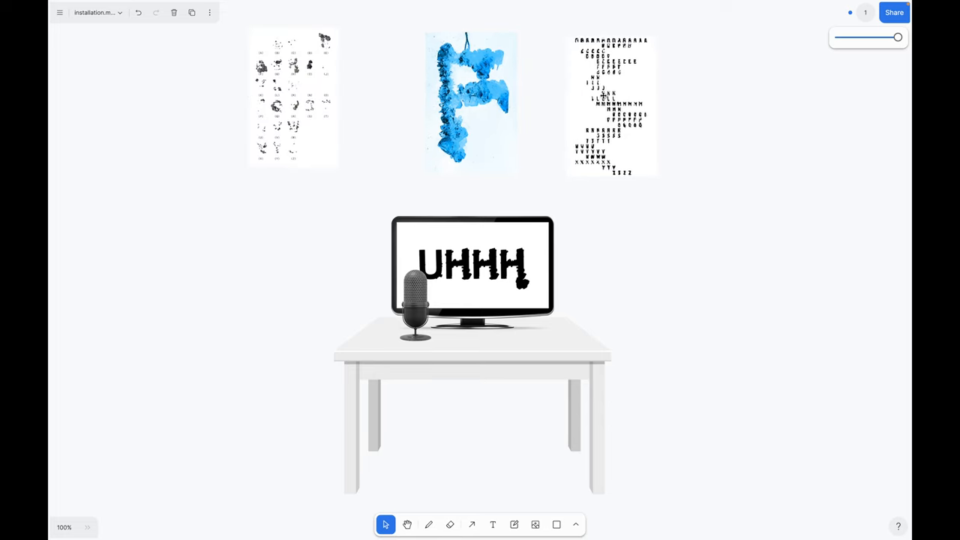
# Click into the 'posters for embed' Figma embed to browse the posters
pyautogui.click(314, 105)
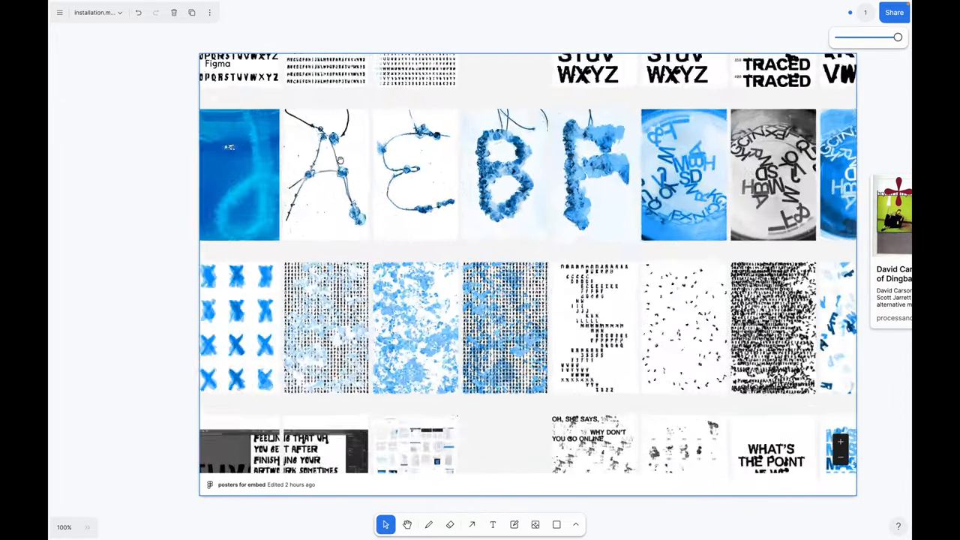
pyautogui.scroll(3)
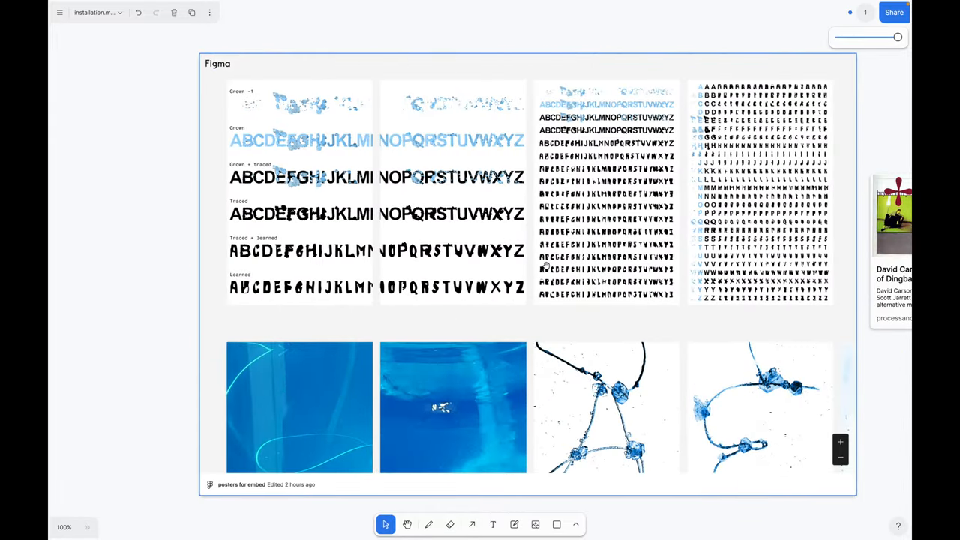
pyautogui.scroll(3)
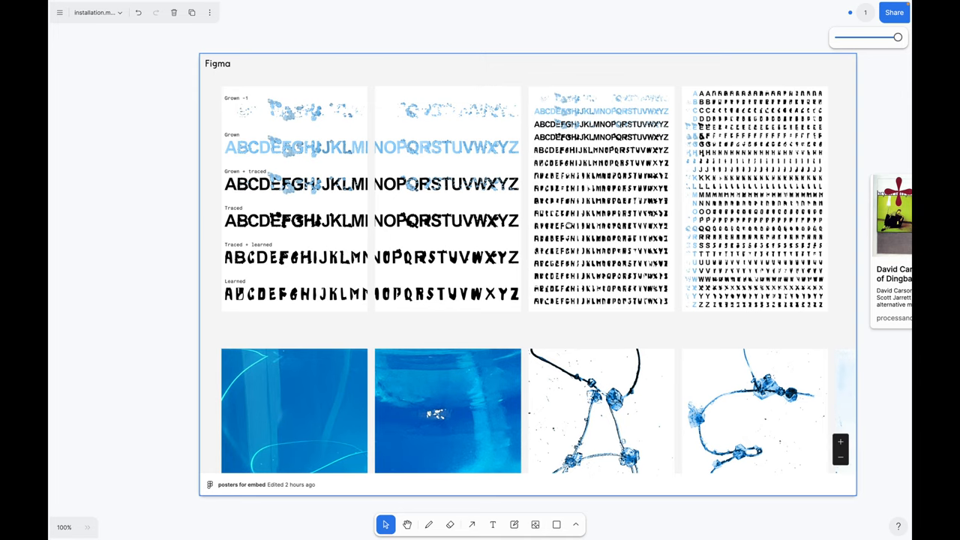
pyautogui.moveTo(452, 157)
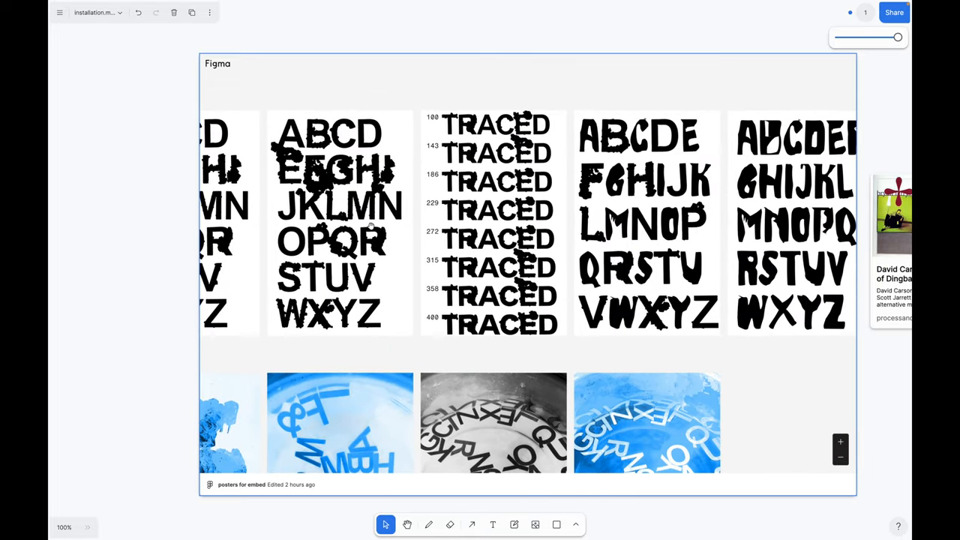
pyautogui.hscroll(3)
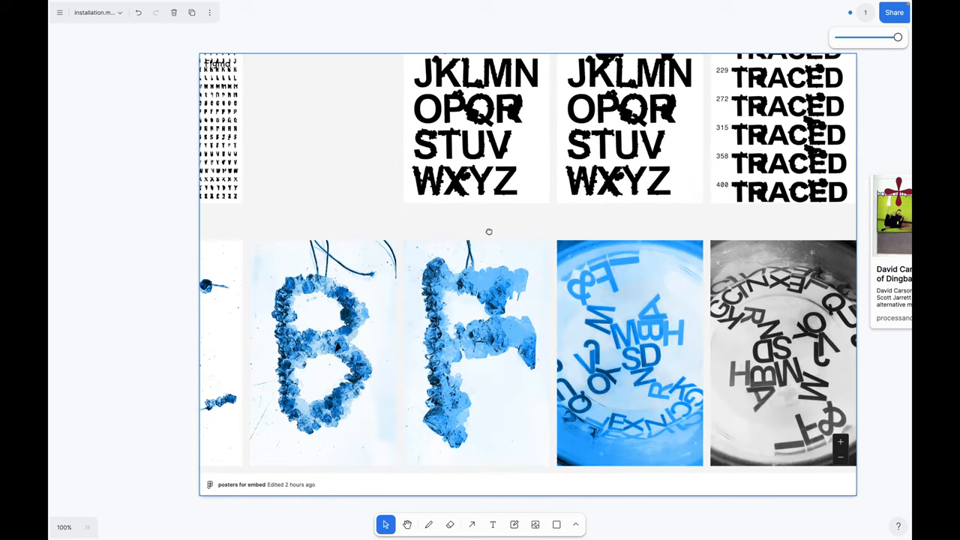
pyautogui.scroll(3)
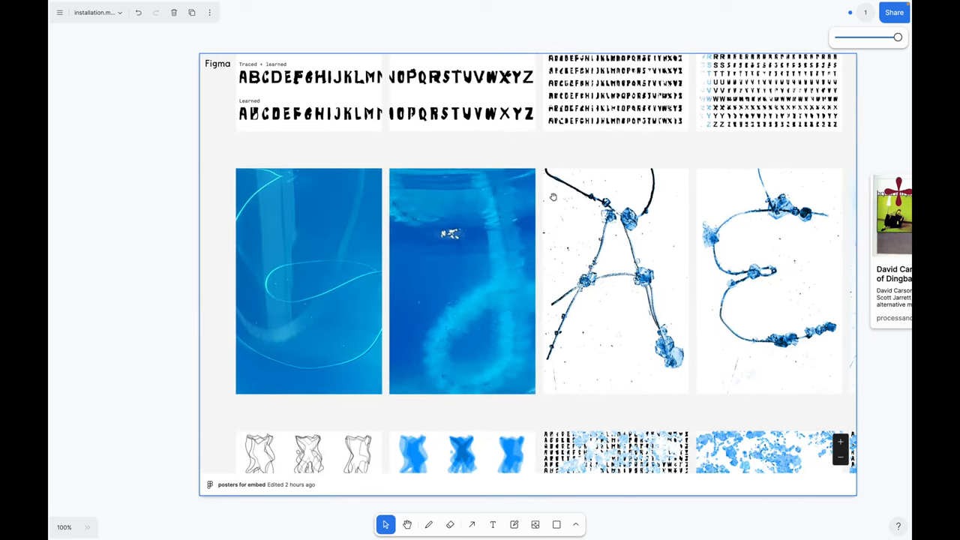
pyautogui.moveTo(521, 257)
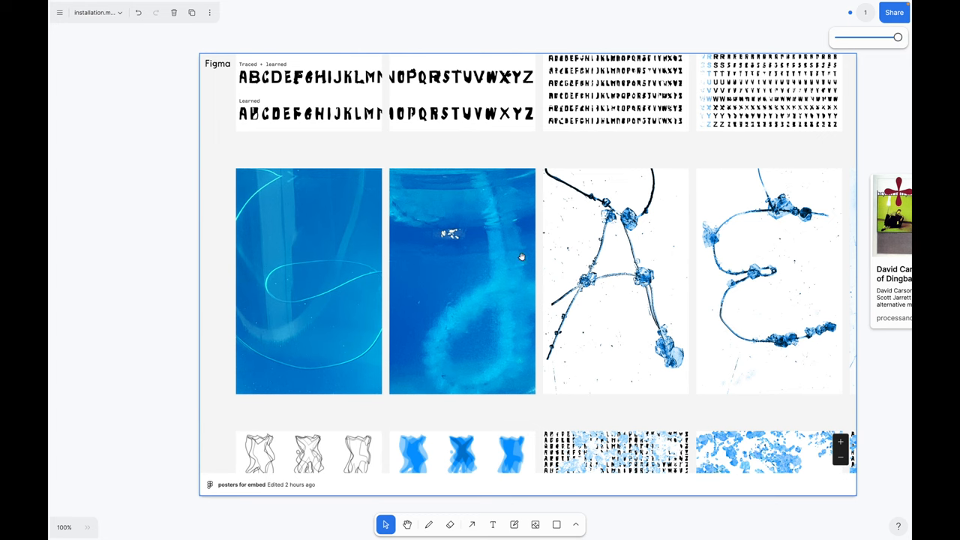
pyautogui.hscroll(3)
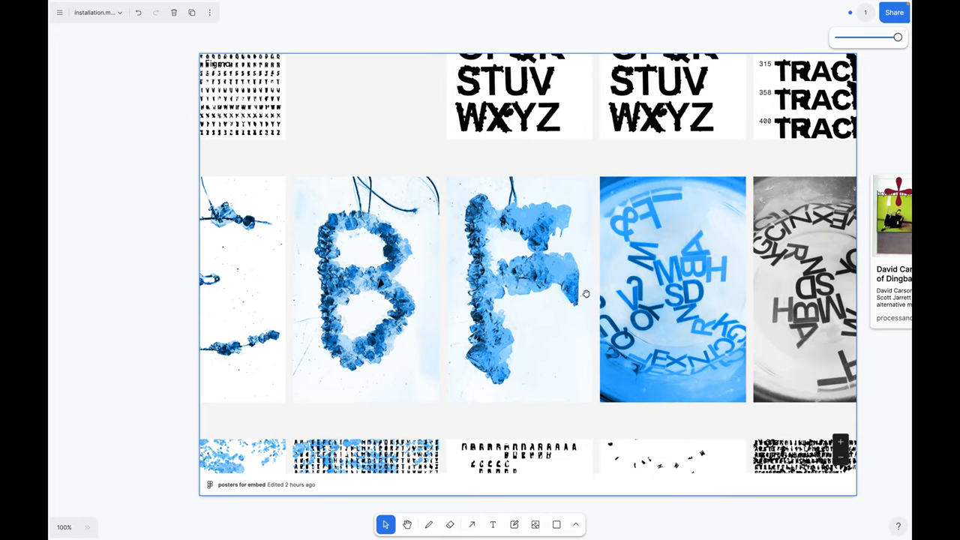
pyautogui.hscroll(3)
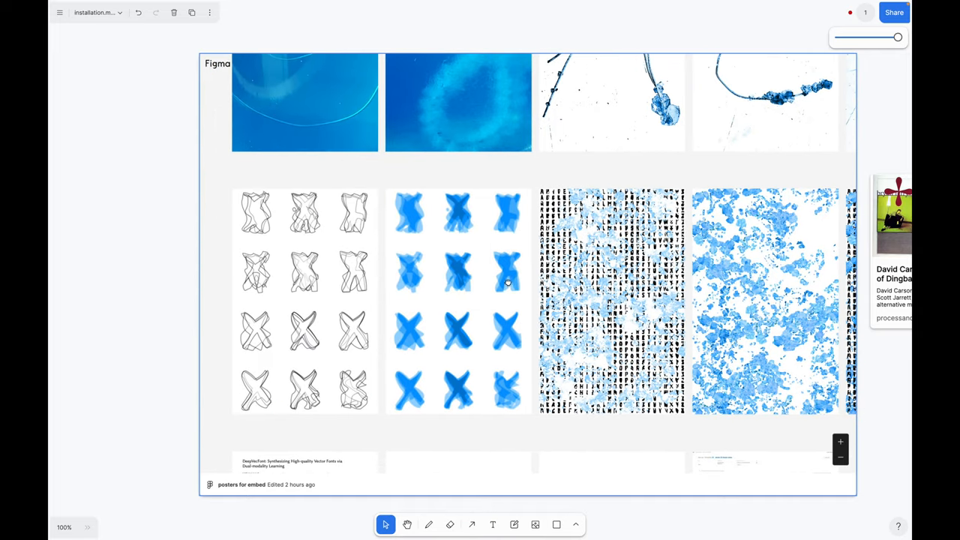
pyautogui.scroll(-3)
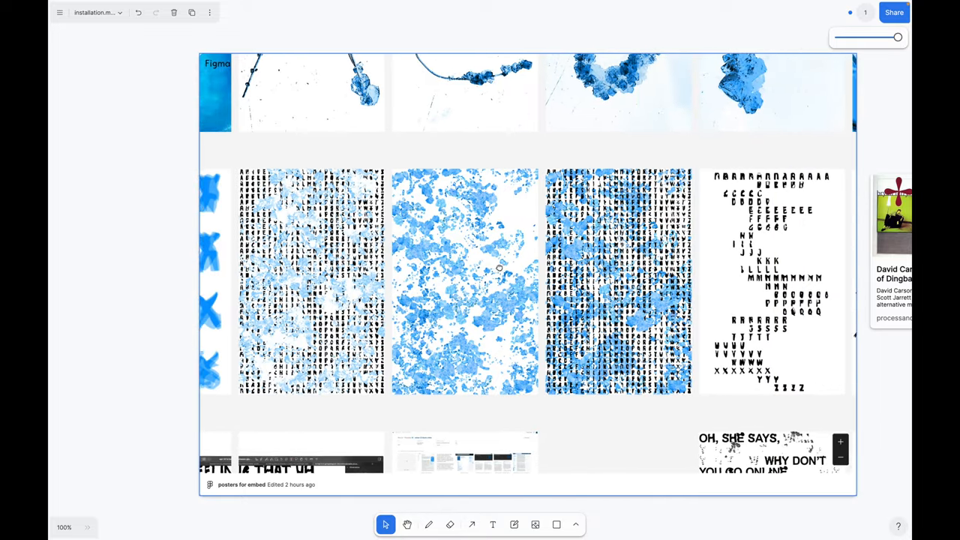
pyautogui.hscroll(3)
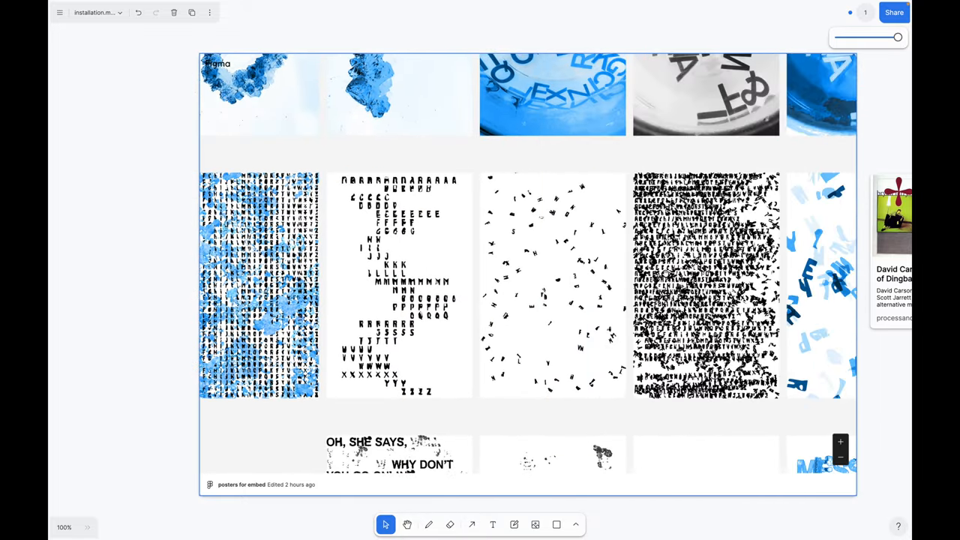
pyautogui.scroll(-3)
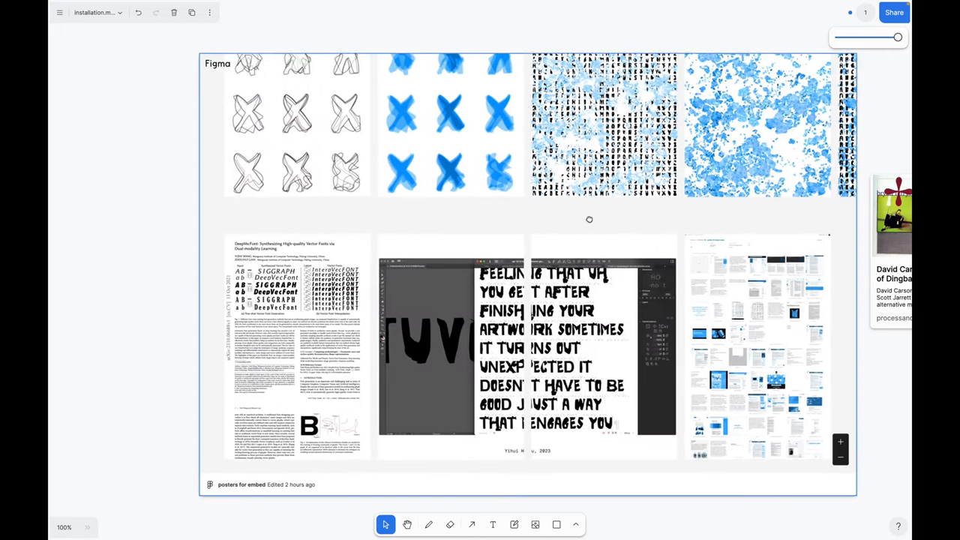
pyautogui.scroll(3)
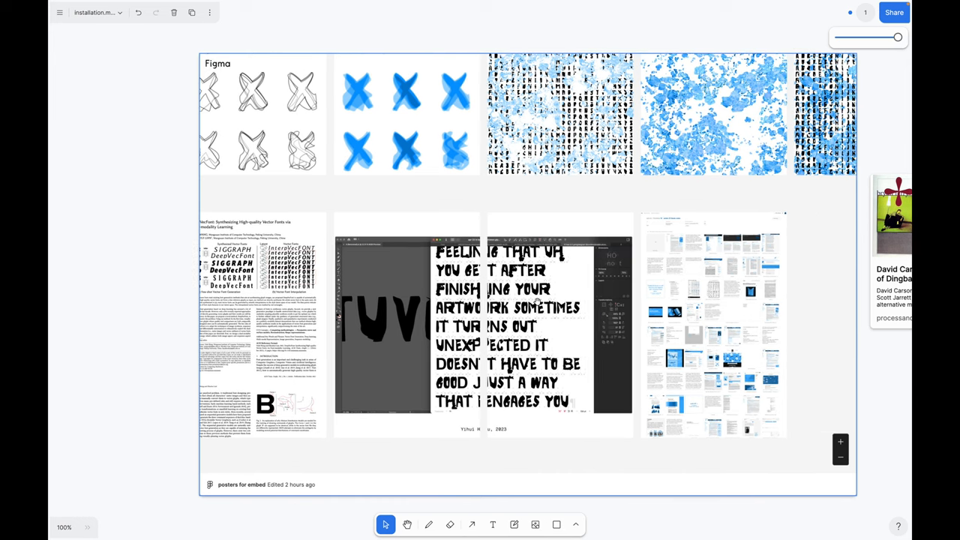
pyautogui.moveTo(536, 320)
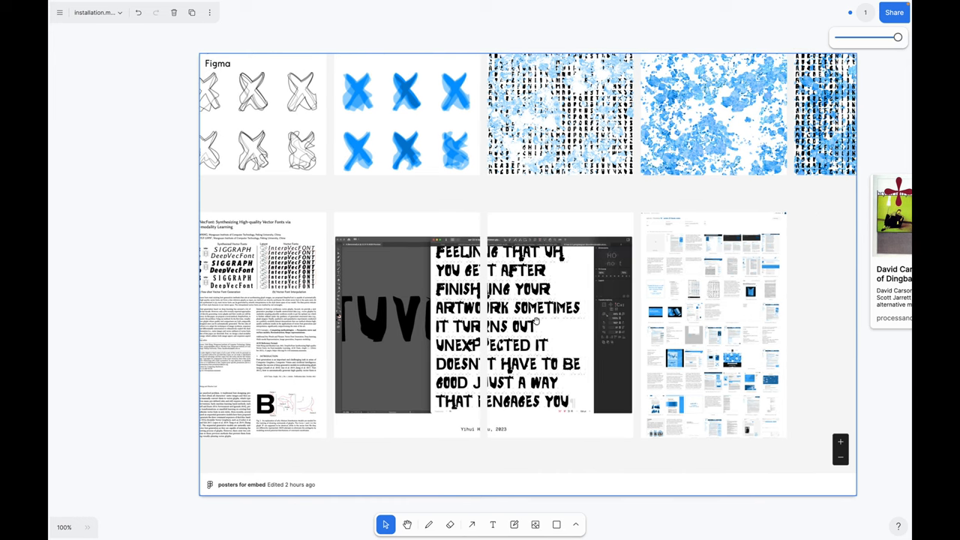
pyautogui.moveTo(554, 335)
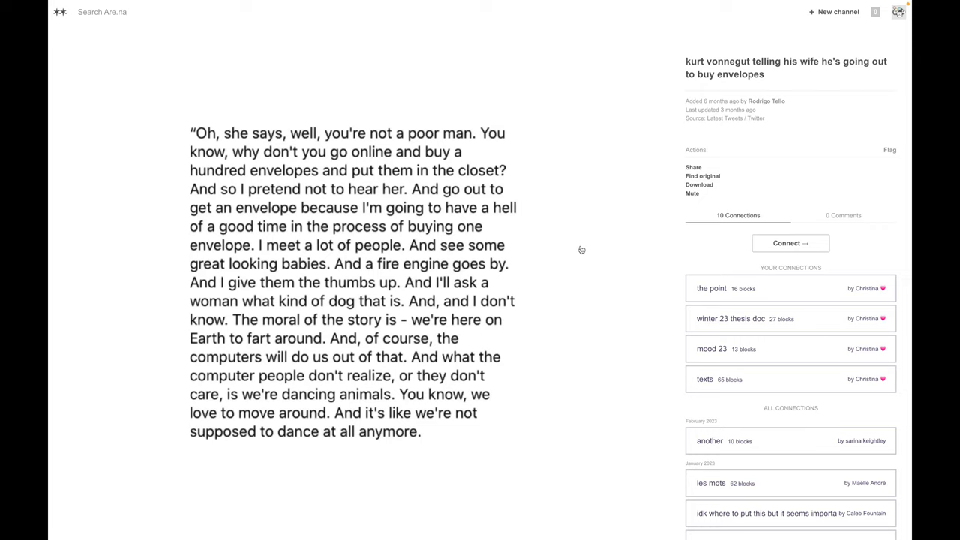
pyautogui.moveTo(741, 40)
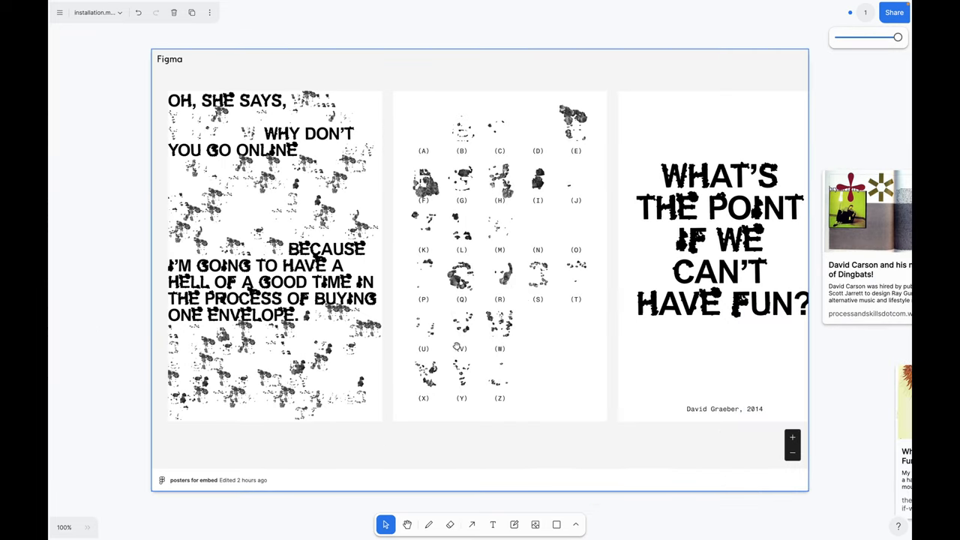
pyautogui.hscroll(3)
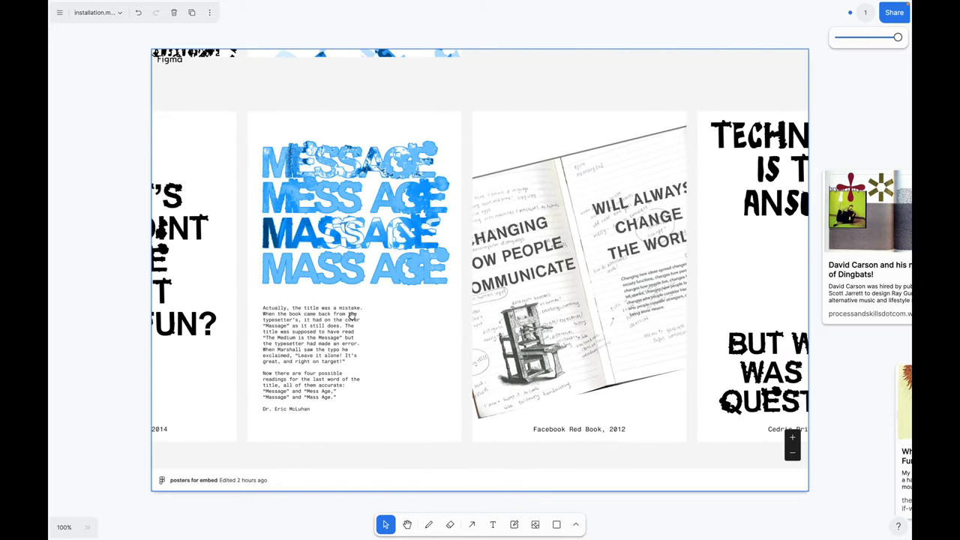
pyautogui.moveTo(412, 390)
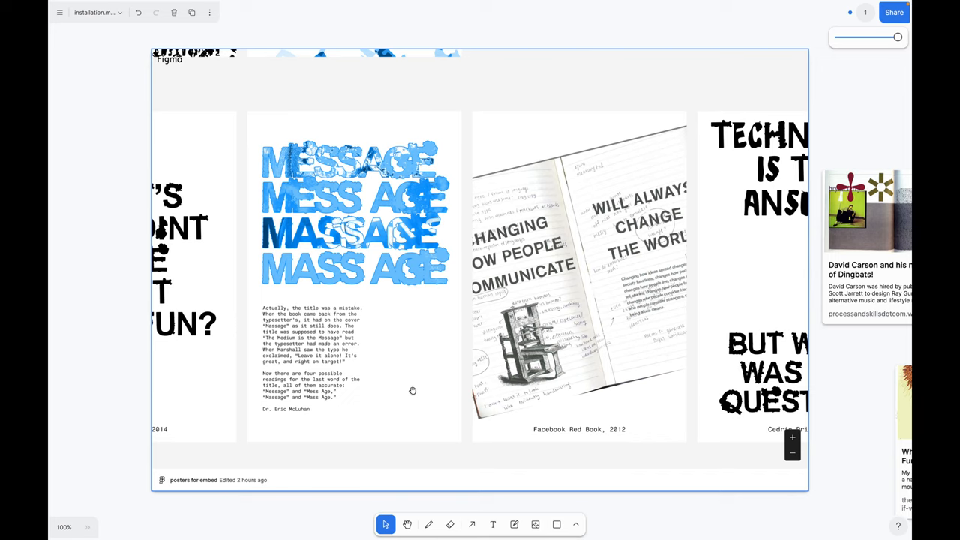
pyautogui.moveTo(361, 199)
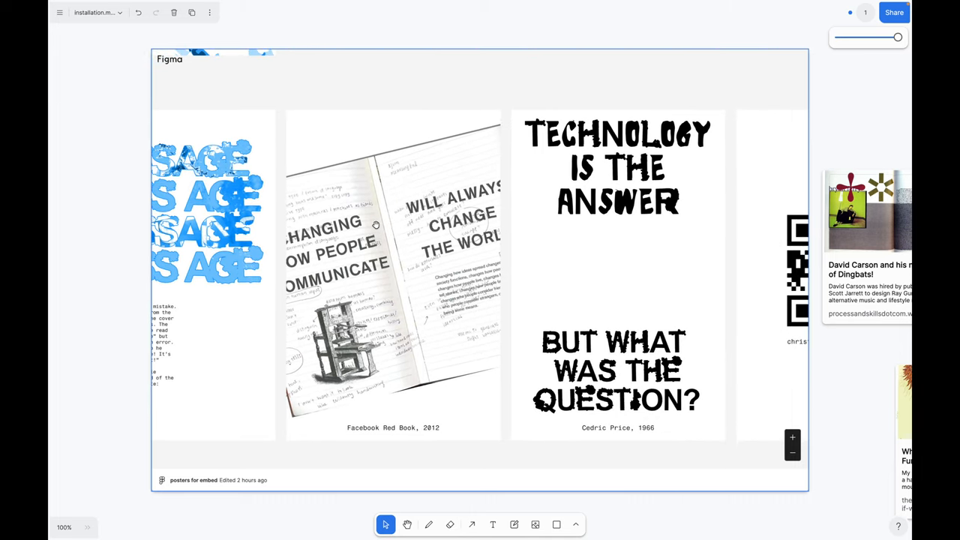
pyautogui.moveTo(418, 327)
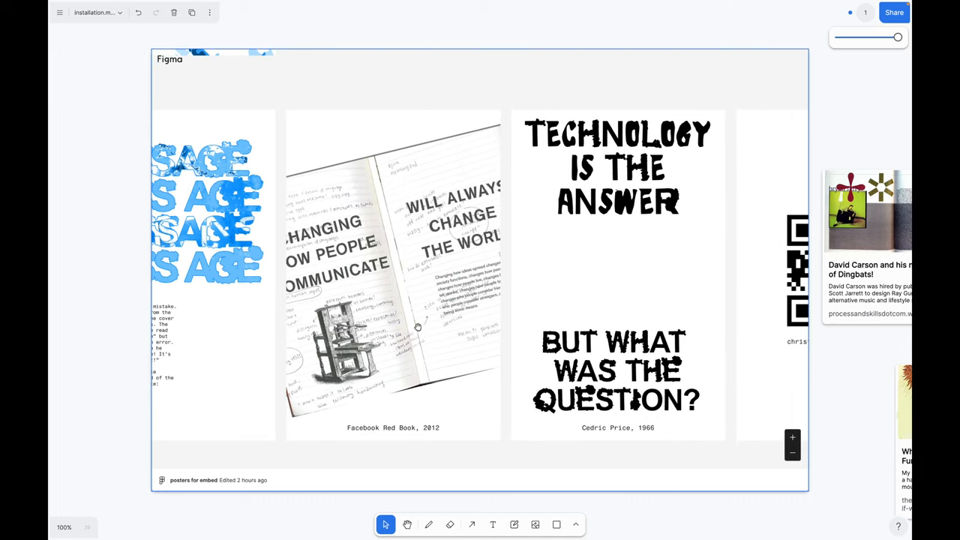
pyautogui.moveTo(366, 277)
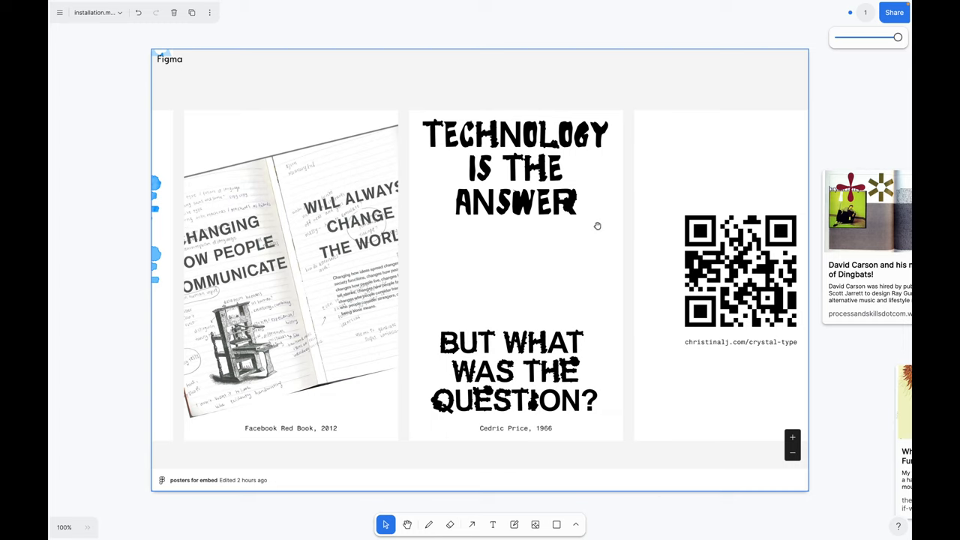
pyautogui.moveTo(581, 186)
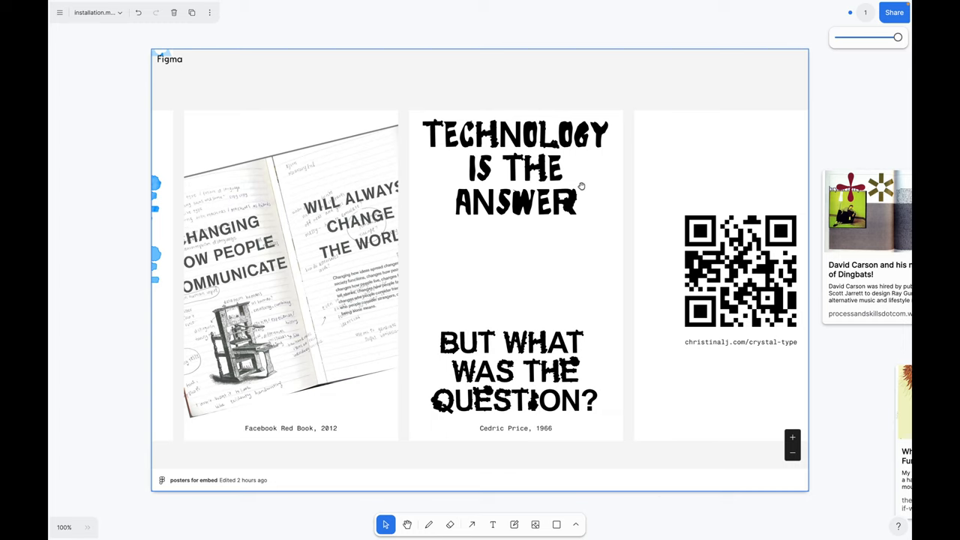
pyautogui.moveTo(659, 285)
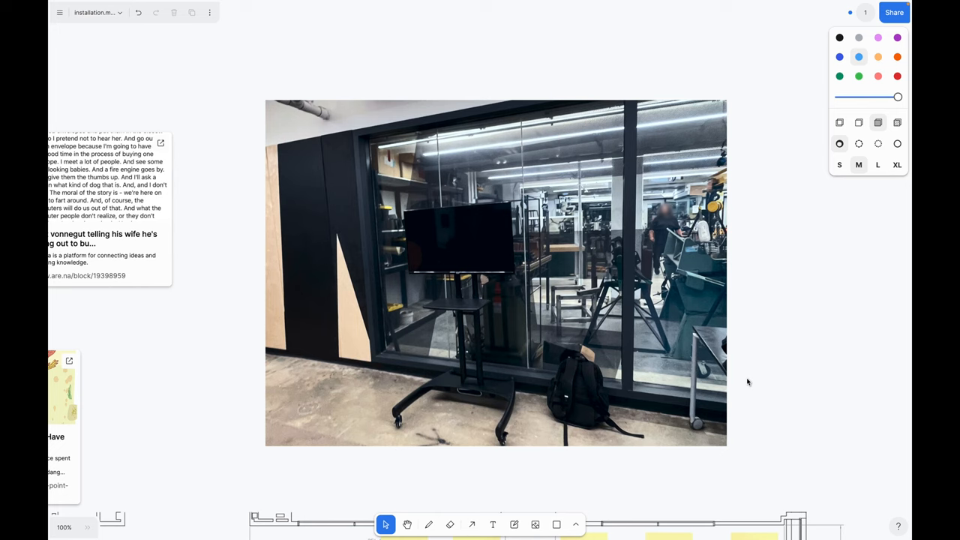
pyautogui.moveTo(795, 330)
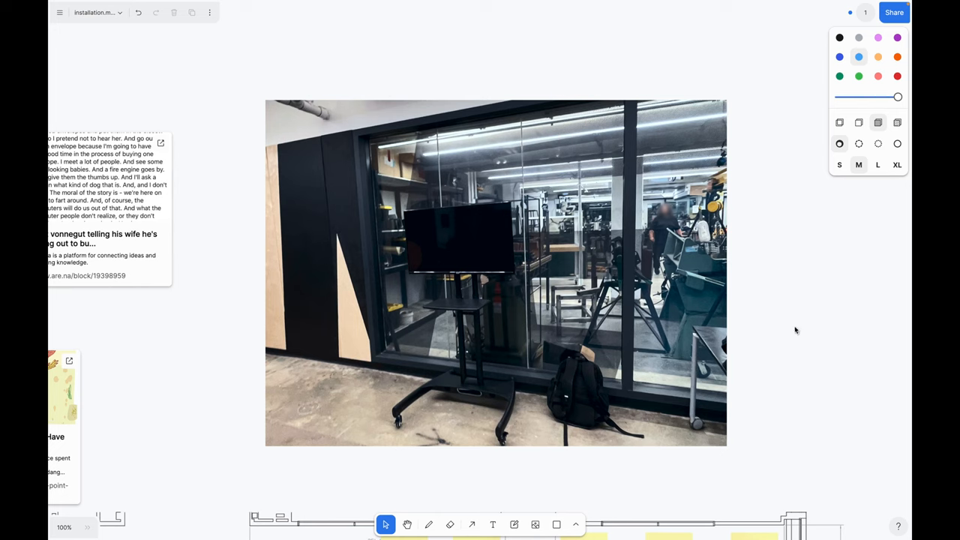
pyautogui.moveTo(782, 285)
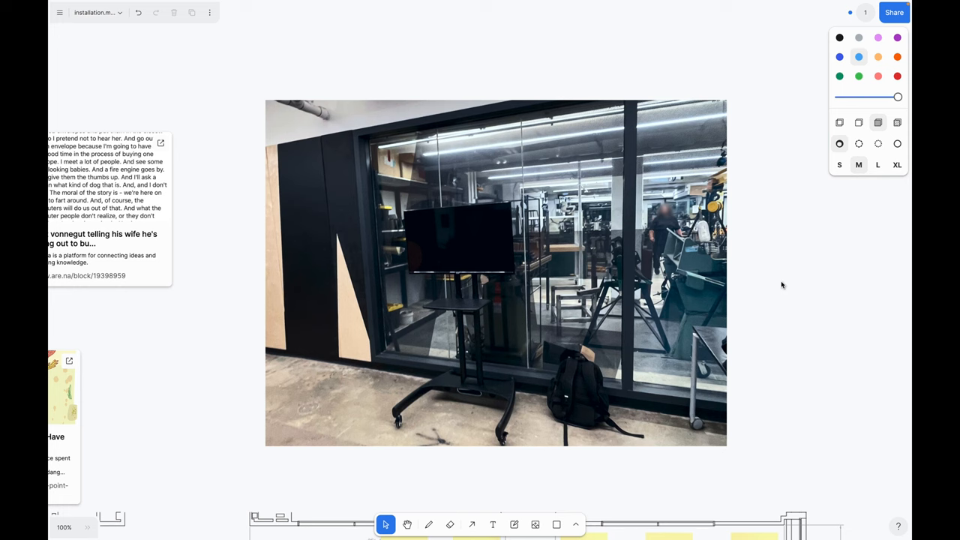
pyautogui.scroll(-3)
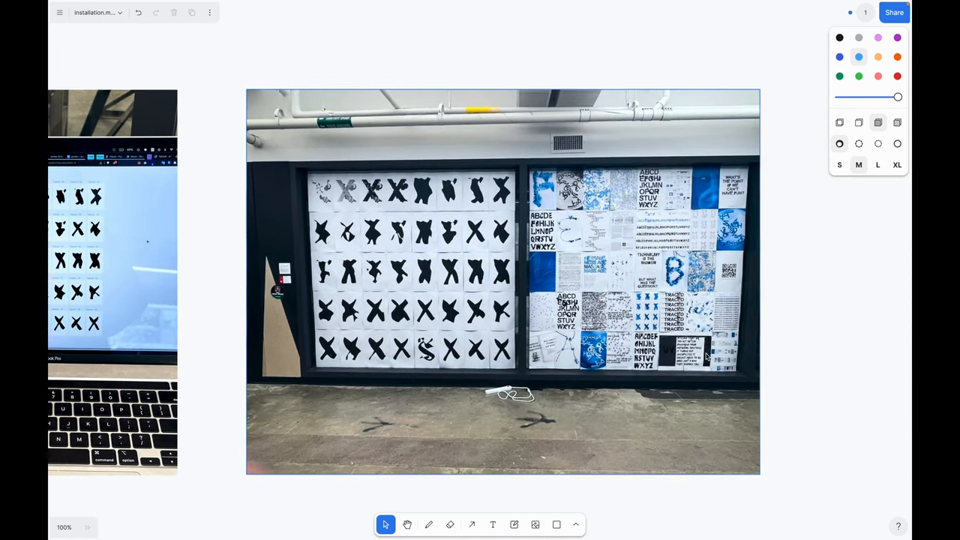
pyautogui.scroll(-3)
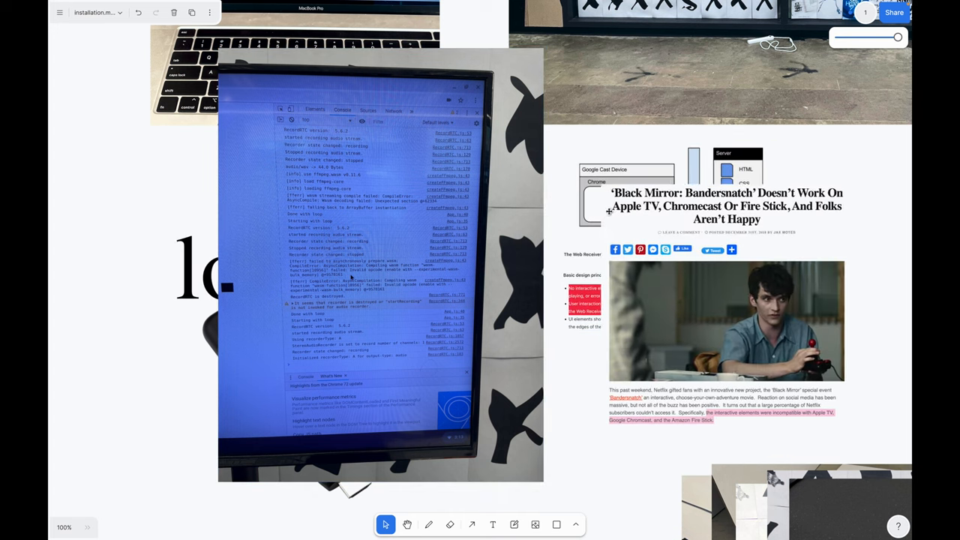
# Bring the listening and loading instructions photo to the front and open the page list
pyautogui.click(726, 315)
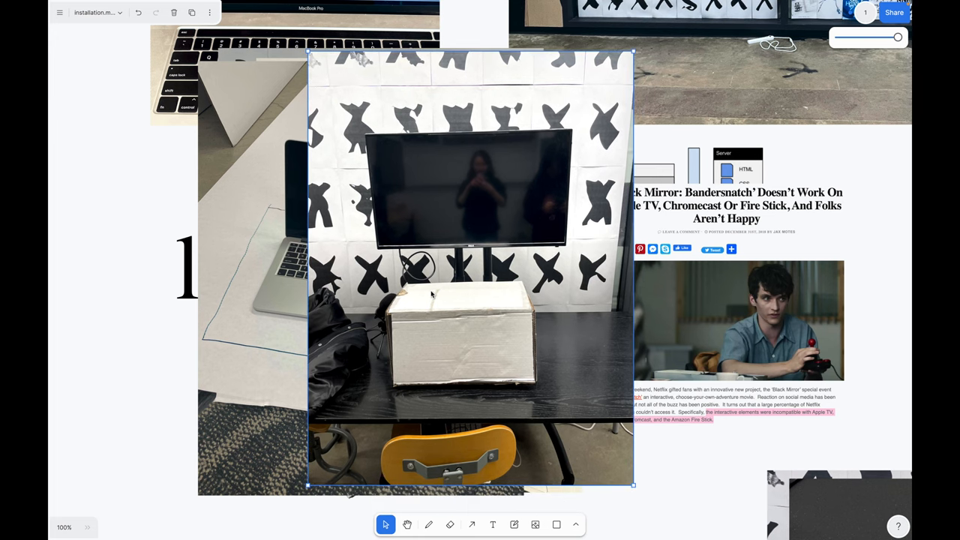
pyautogui.moveTo(451, 306)
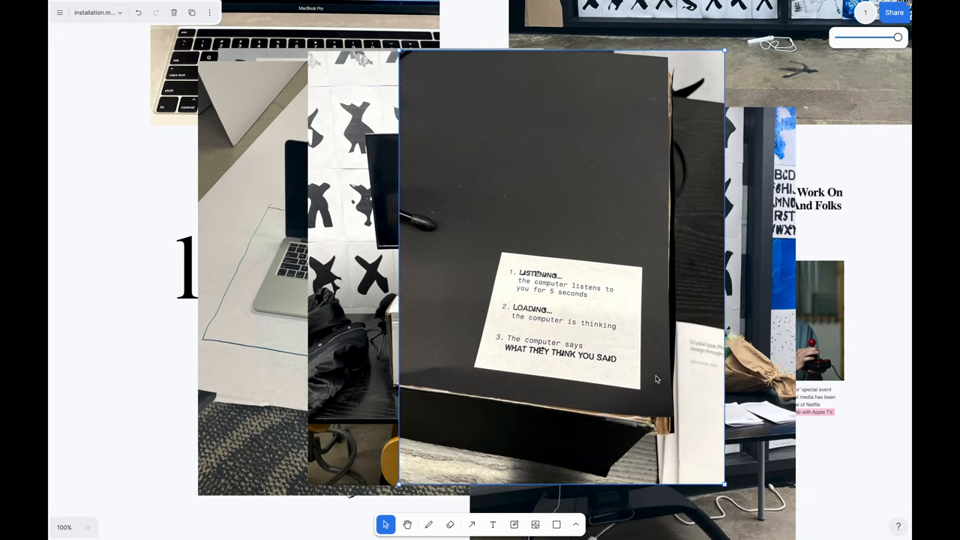
pyautogui.click(95, 13)
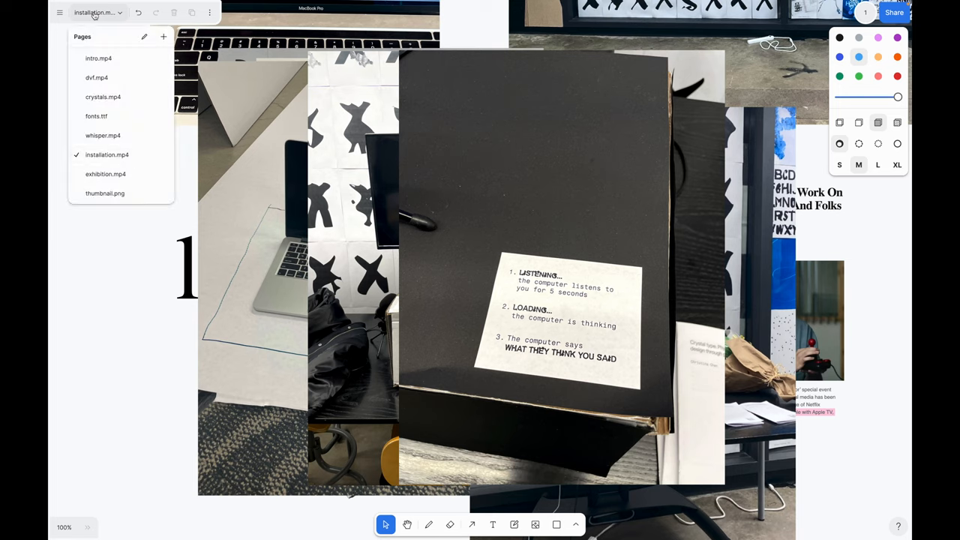
# Choose exhibition.mp4 from the Pages dropdown
pyautogui.click(105, 174)
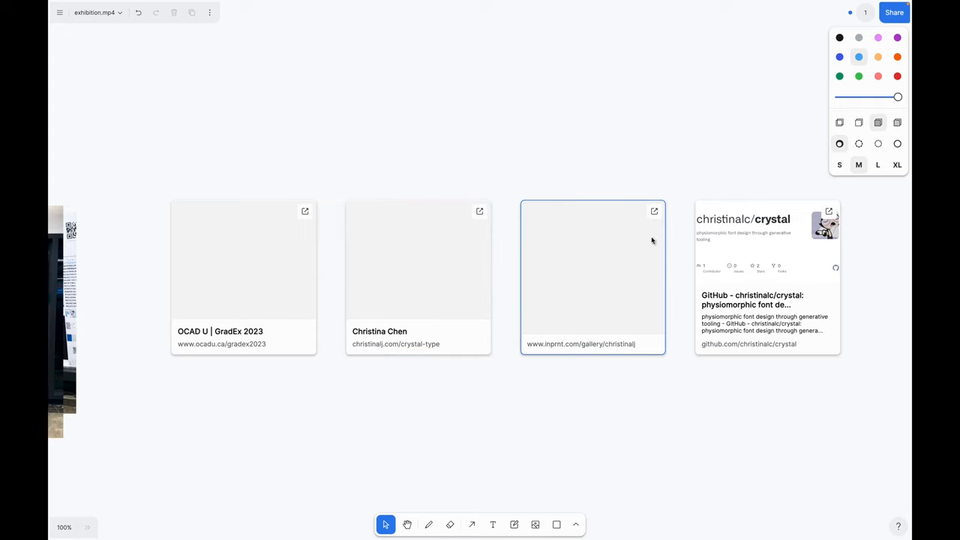
# Follow the crystal GitHub link card and open the repository's fonts folder
pyautogui.click(653, 210)
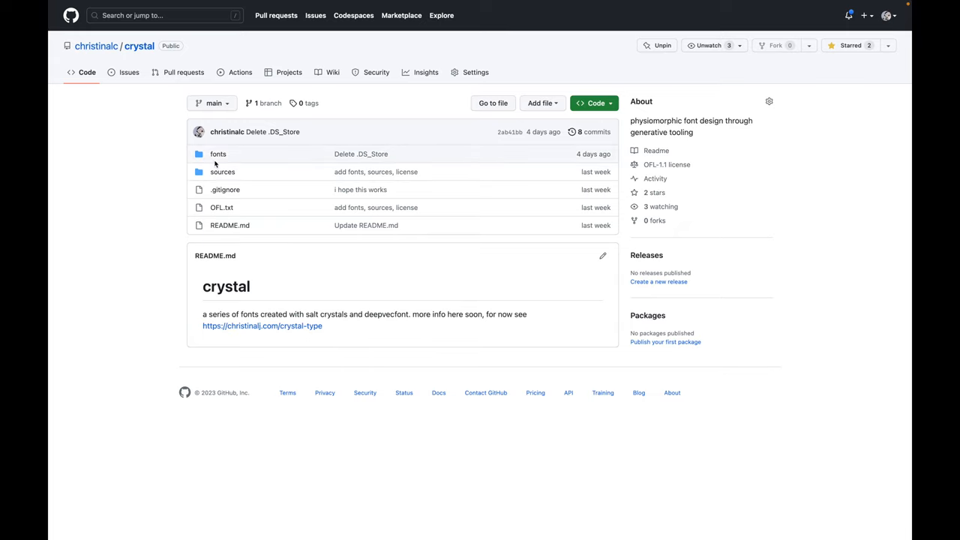
pyautogui.click(218, 154)
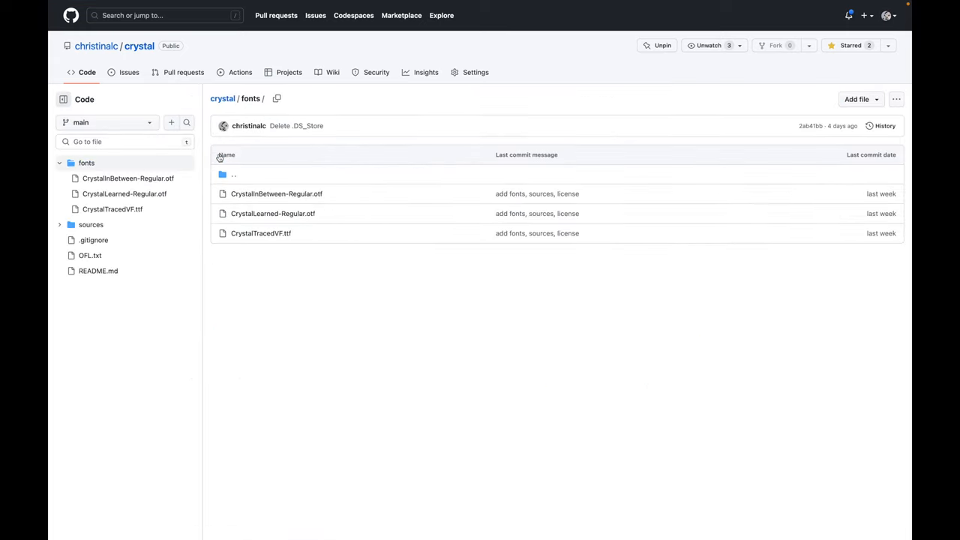